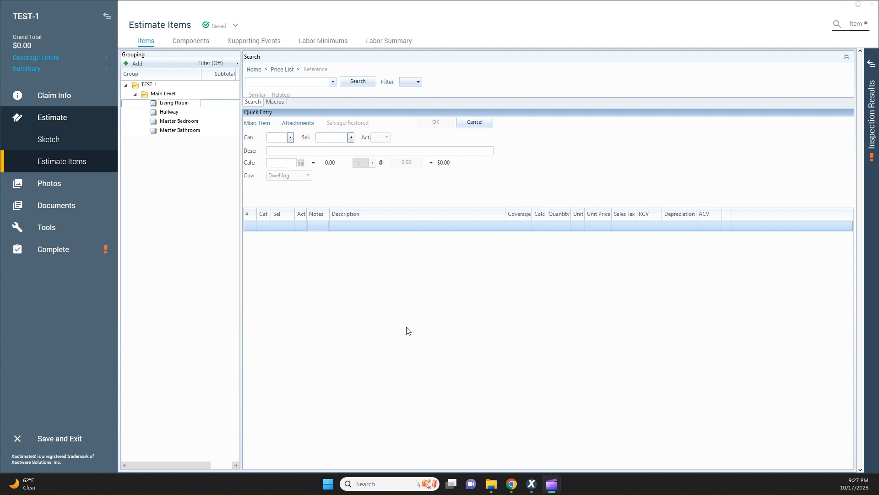
pyautogui.moveTo(388, 317)
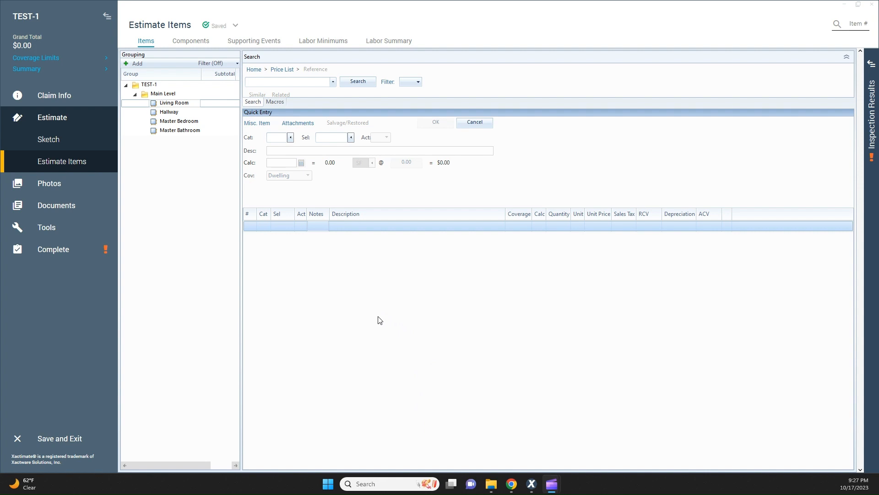
pyautogui.moveTo(398, 326)
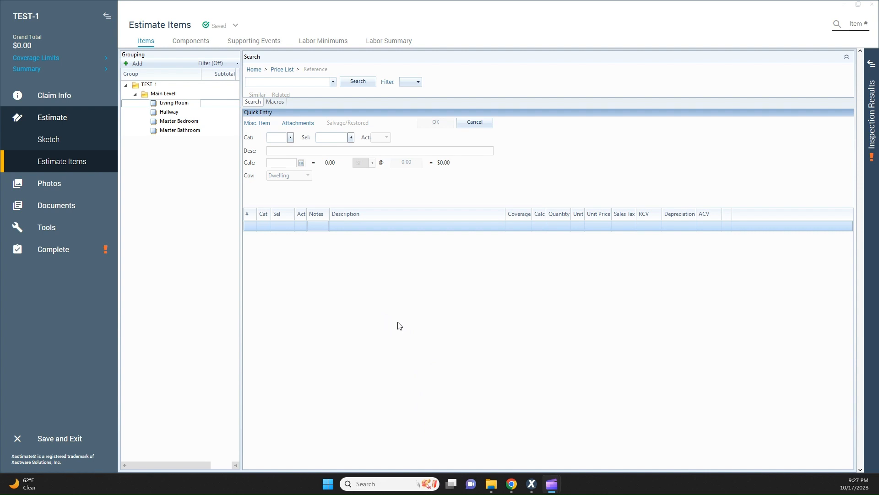
pyautogui.moveTo(439, 370)
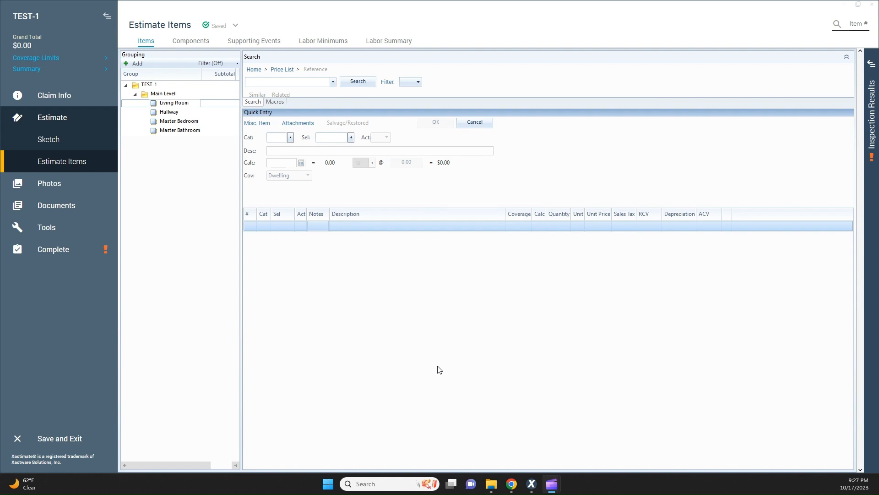
pyautogui.moveTo(438, 328)
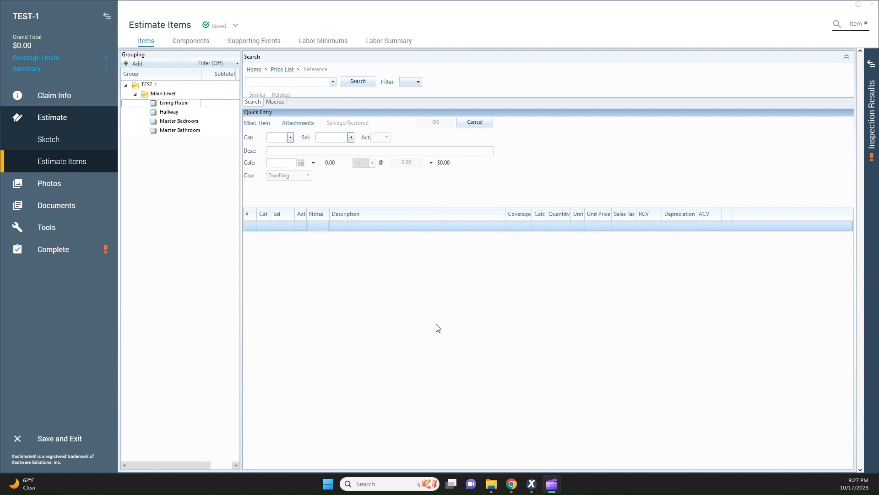
pyautogui.moveTo(468, 330)
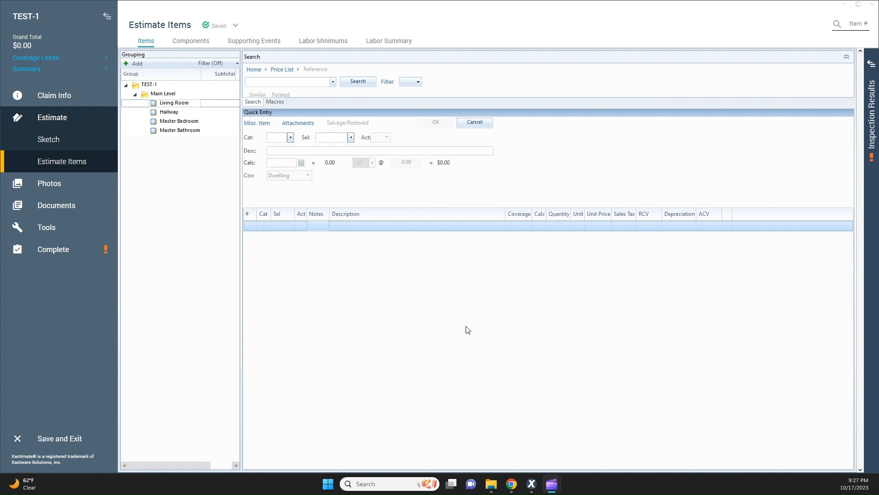
pyautogui.moveTo(474, 327)
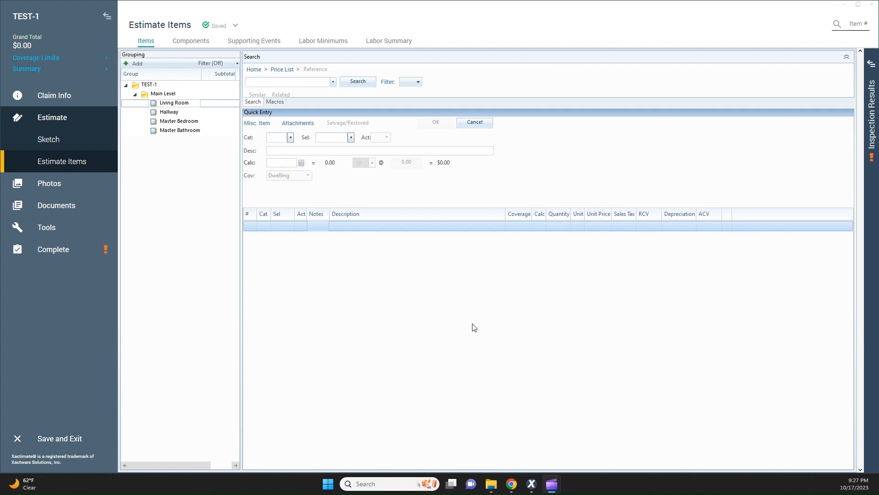
pyautogui.moveTo(501, 351)
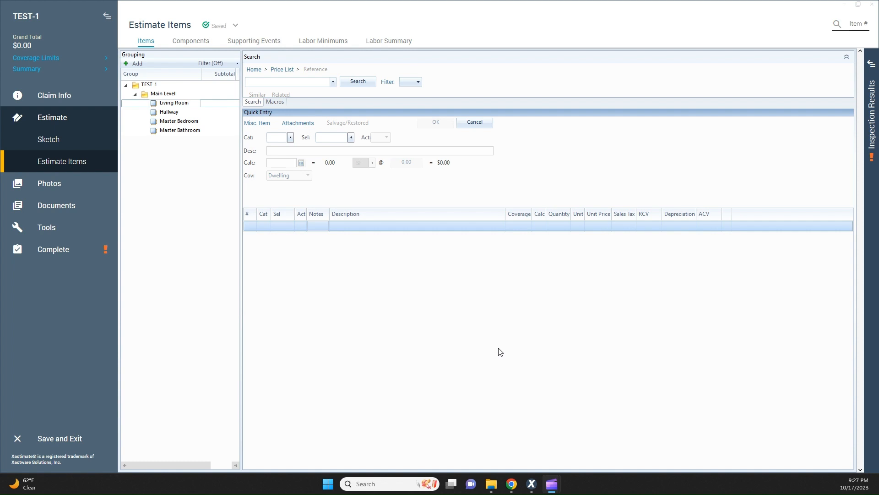
pyautogui.moveTo(491, 349)
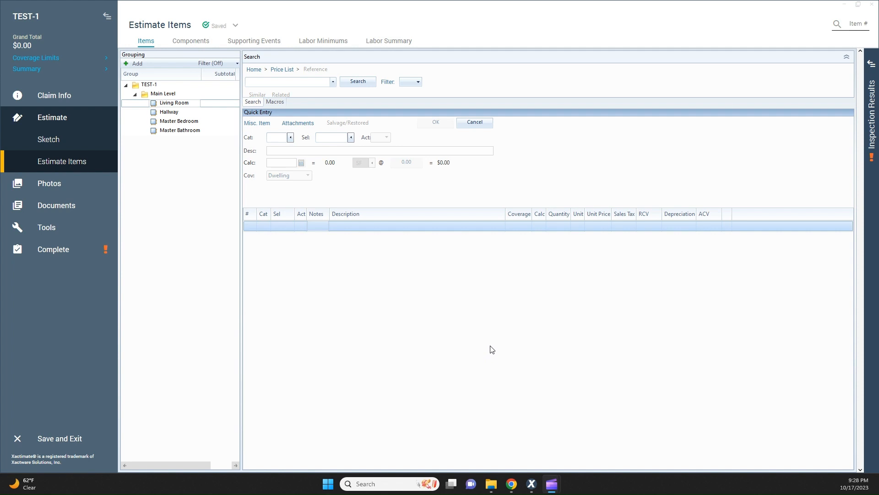
pyautogui.moveTo(495, 349)
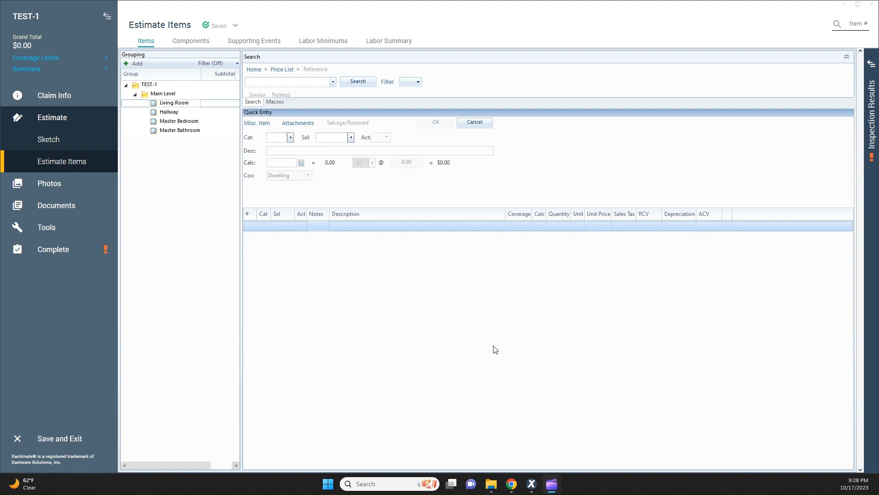
pyautogui.moveTo(534, 346)
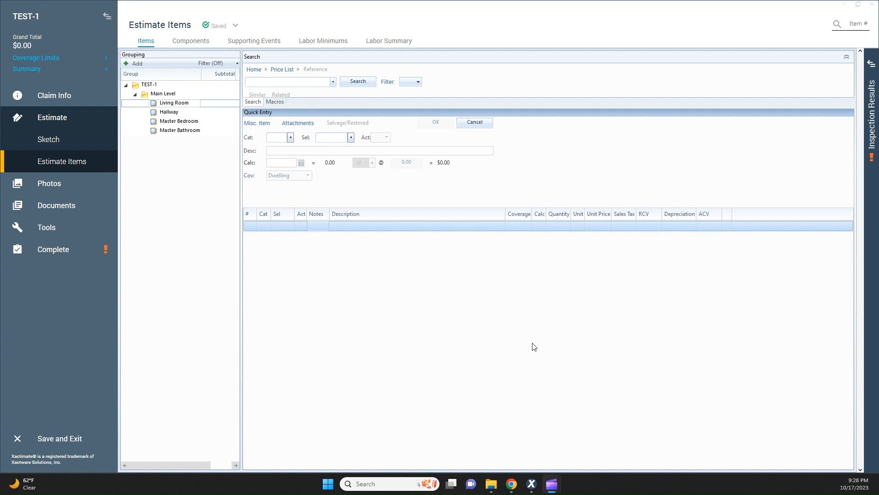
pyautogui.moveTo(356, 241)
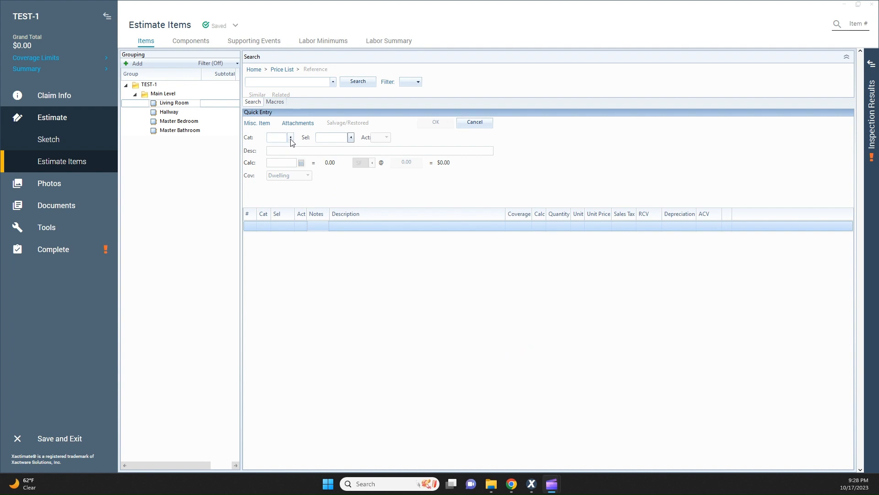
# Add 100 SF of DRY 1/2" drywall hung, taped and ready for texture ($323.28).
pyautogui.click(291, 137)
pyautogui.write('DRY')
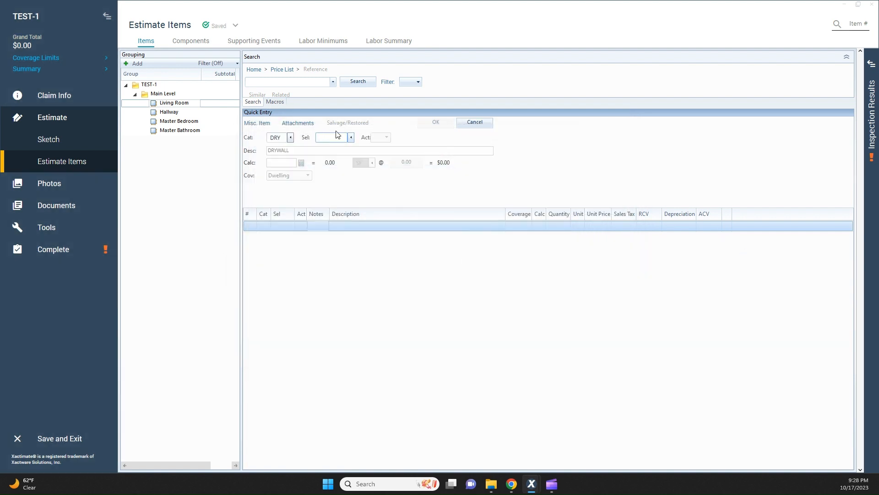
pyautogui.click(350, 138)
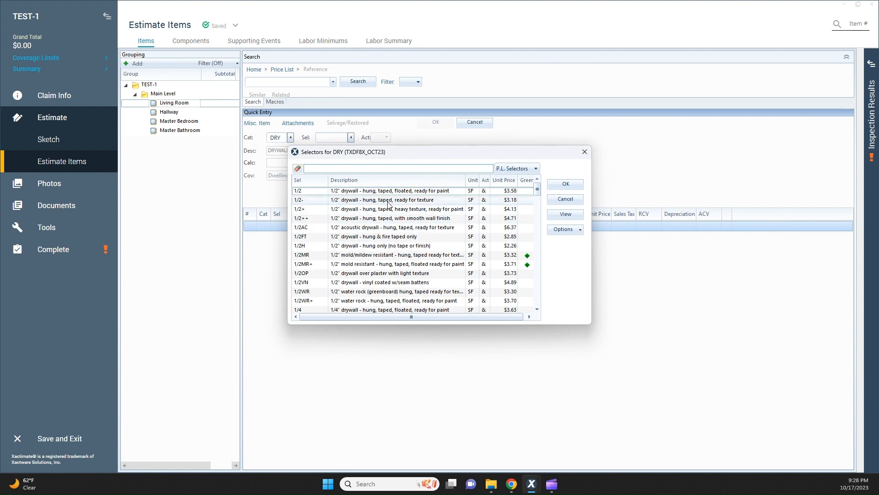
pyautogui.click(385, 200)
pyautogui.write('100')
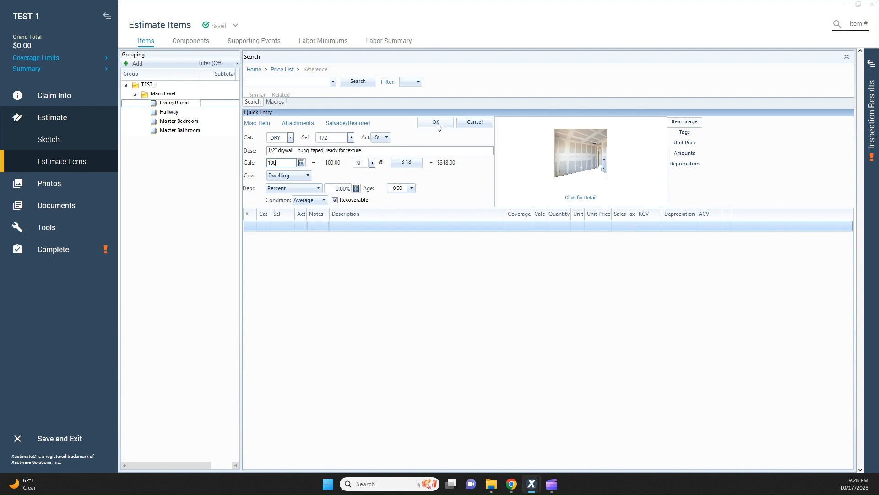
pyautogui.click(435, 122)
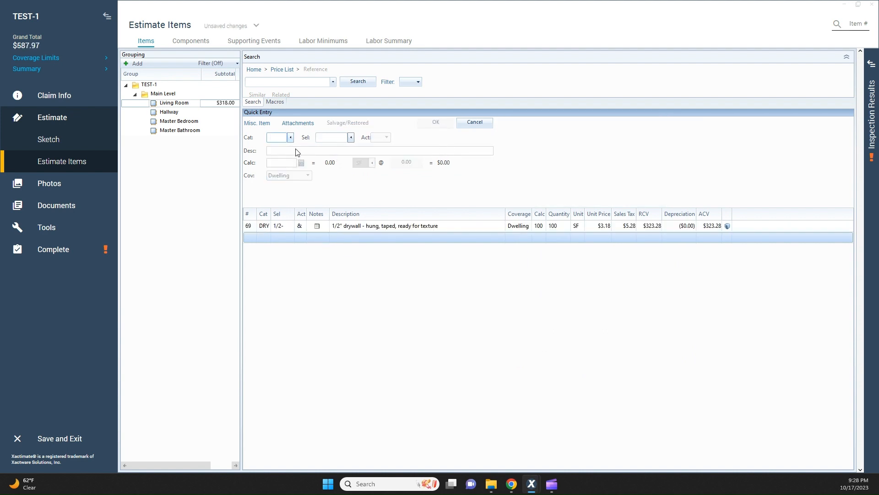
# Choose the DRY light hand texture selector, filtering the list by 'texture'.
pyautogui.click(290, 138)
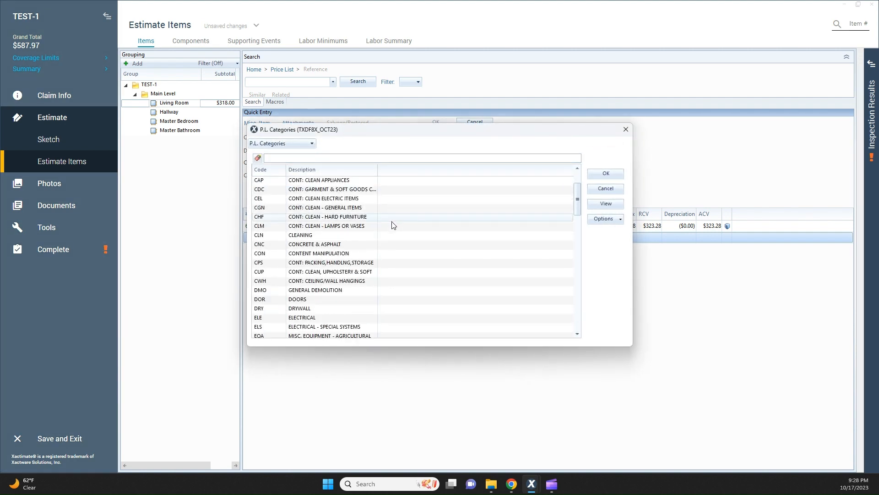
pyautogui.scroll(-3)
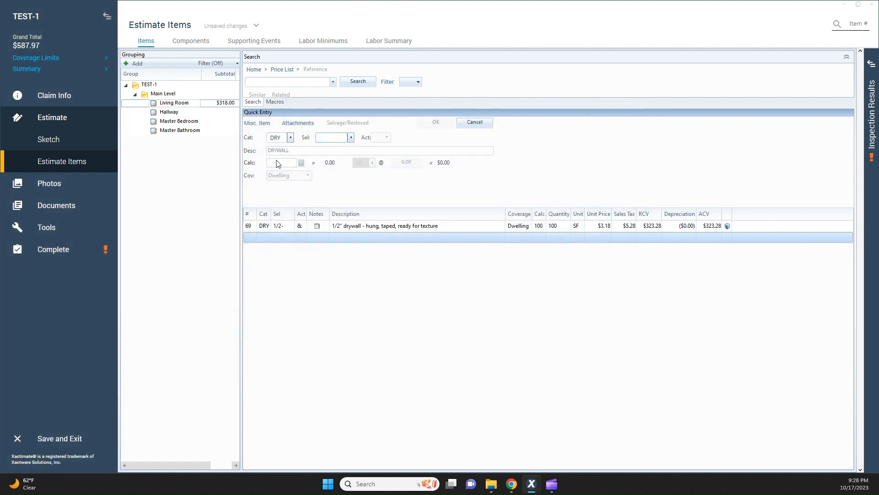
pyautogui.click(351, 136)
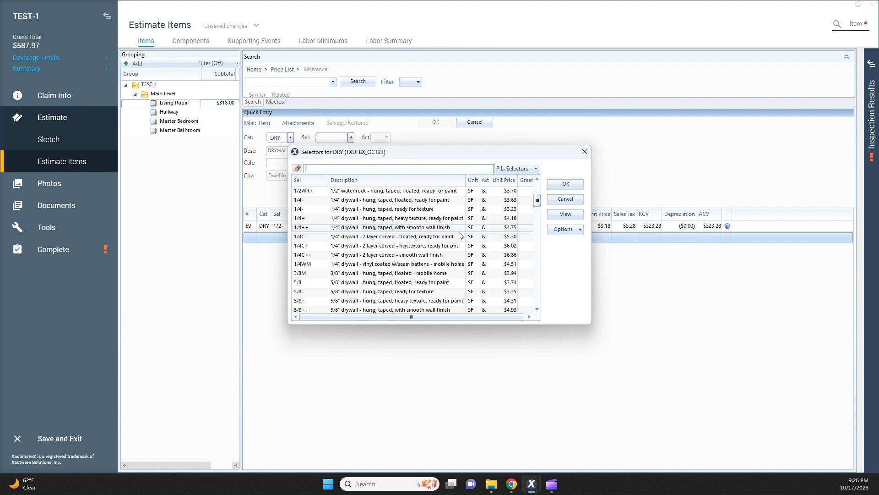
pyautogui.scroll(-3)
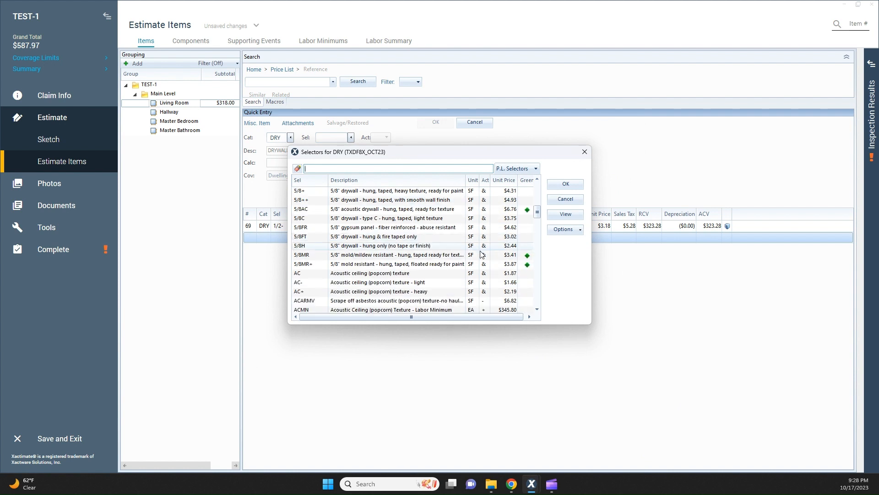
pyautogui.scroll(-3)
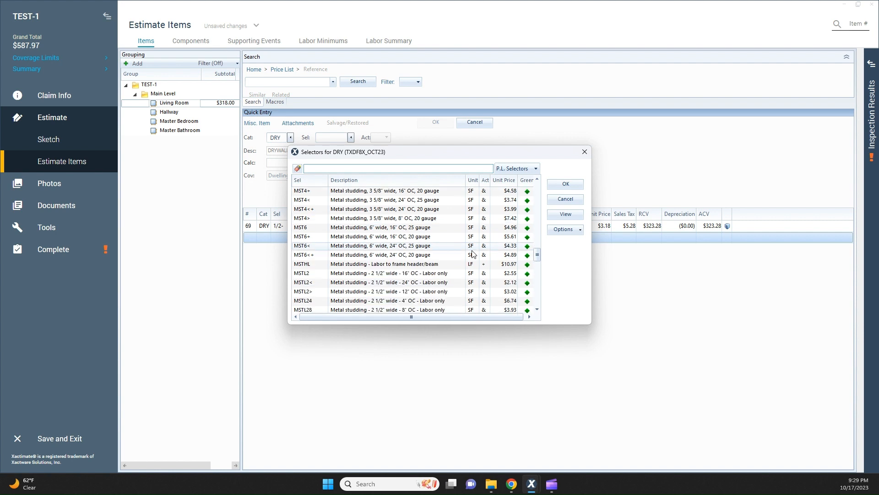
pyautogui.scroll(-3)
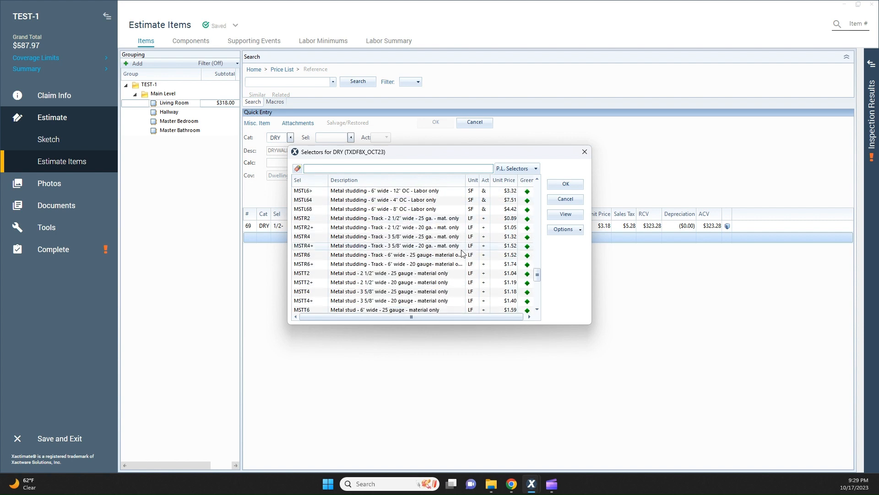
pyautogui.click(397, 168)
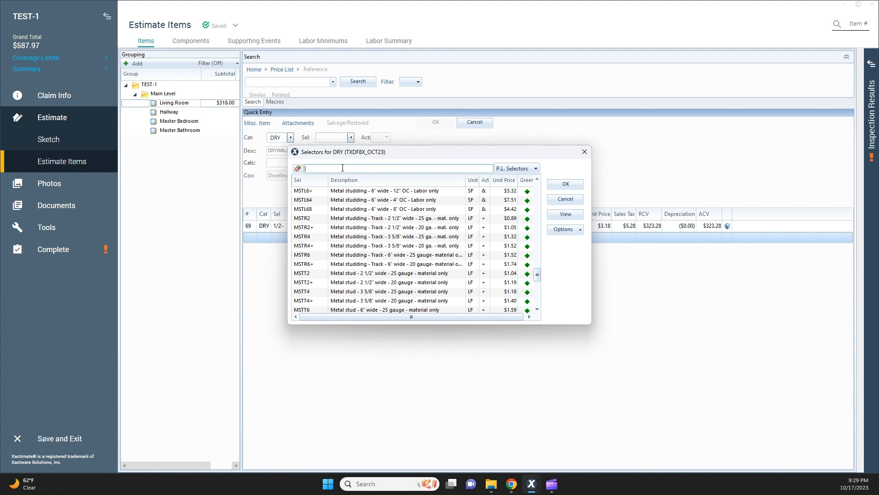
pyautogui.write('texture')
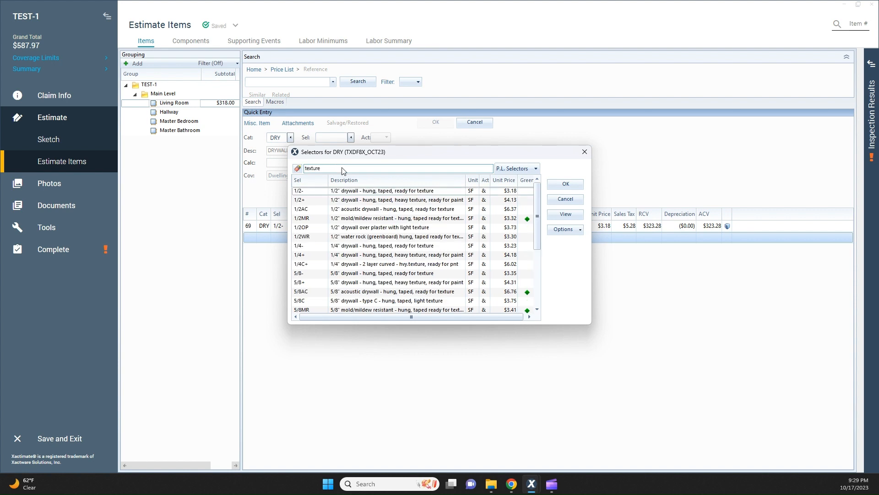
pyautogui.scroll(-3)
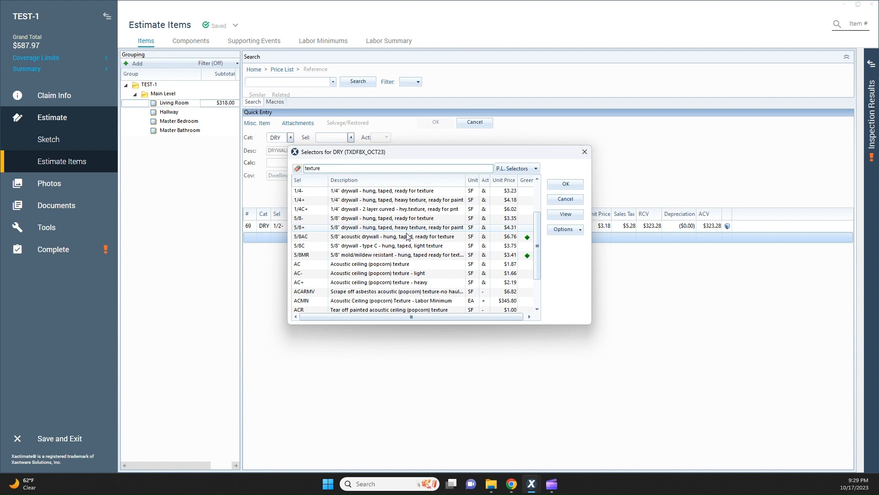
pyautogui.scroll(-3)
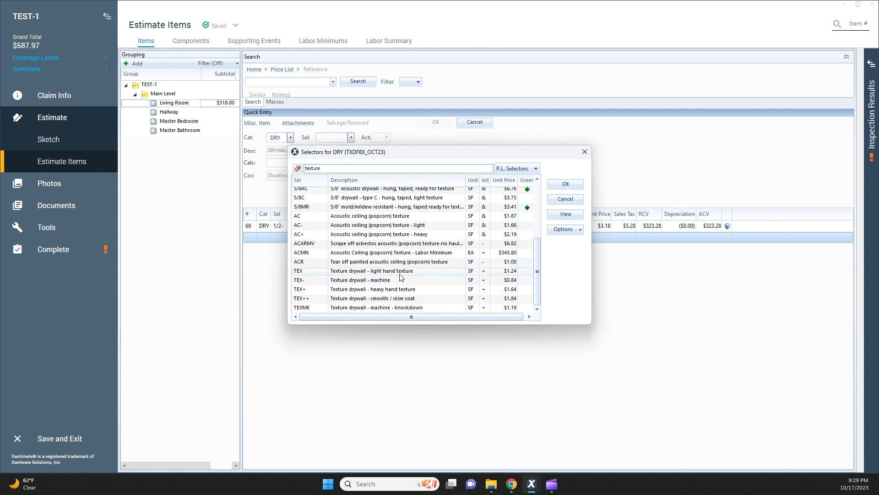
pyautogui.click(381, 280)
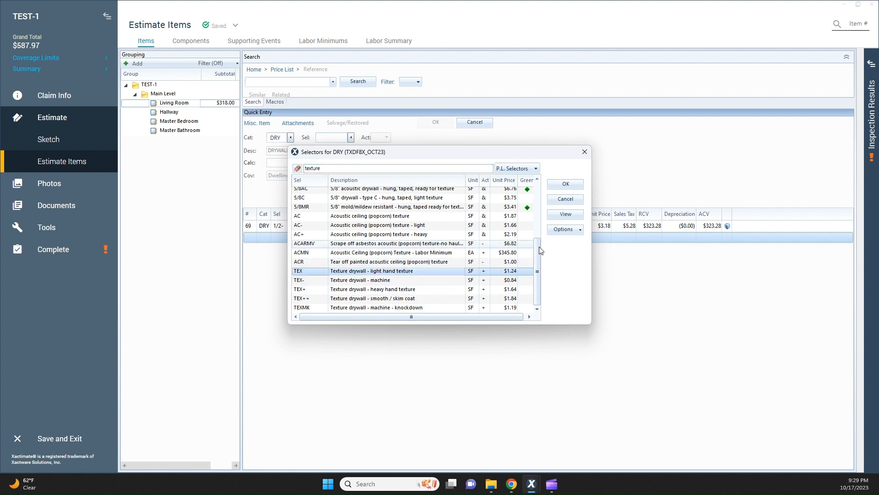
pyautogui.click(564, 185)
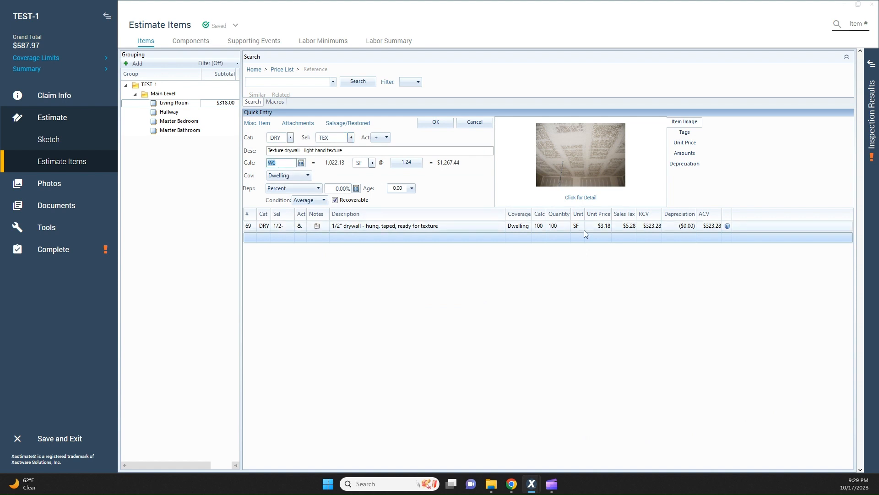
# Set the texture line to 120 SF and add it, bringing Living Room to $466.80.
pyautogui.write('120')
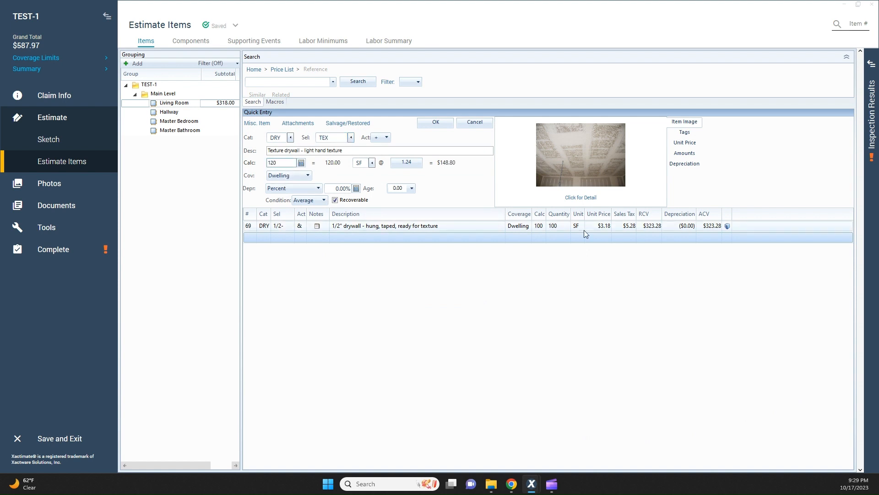
pyautogui.moveTo(584, 235)
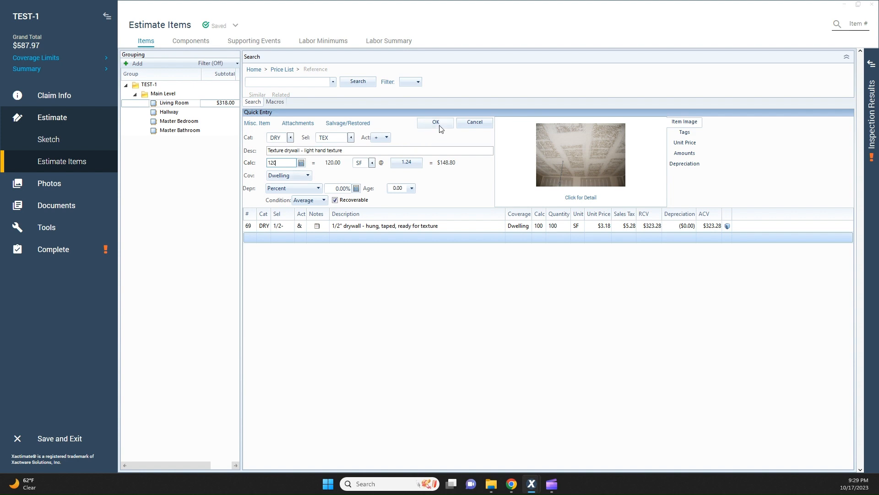
pyautogui.click(435, 121)
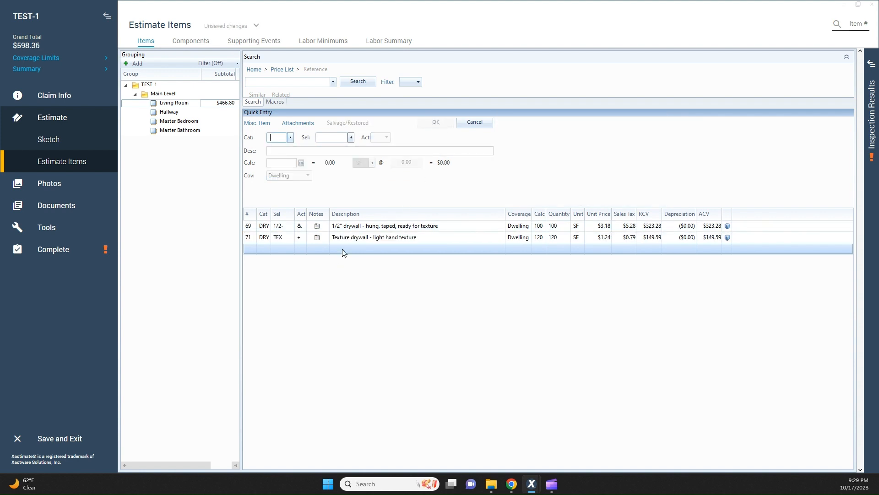
# Add 76.42 LF of FNC B3 3 1/4" baseboard, bringing Living Room to $797.70.
pyautogui.click(291, 137)
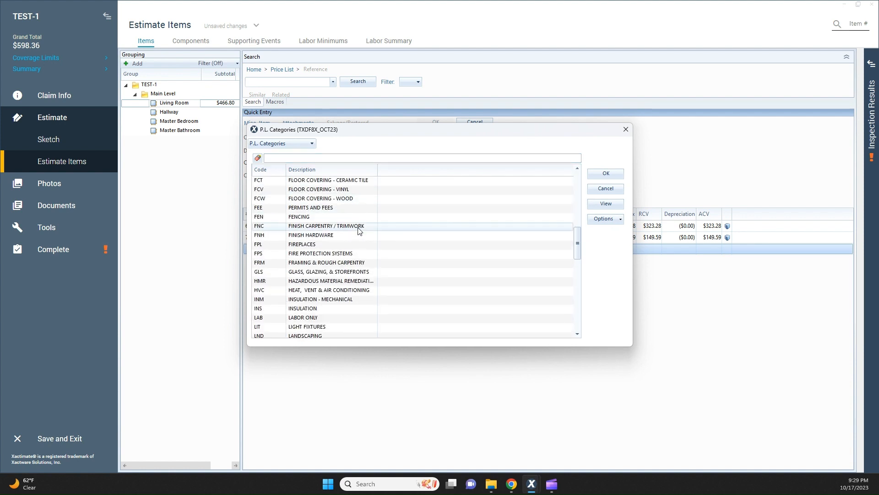
pyautogui.scroll(-3)
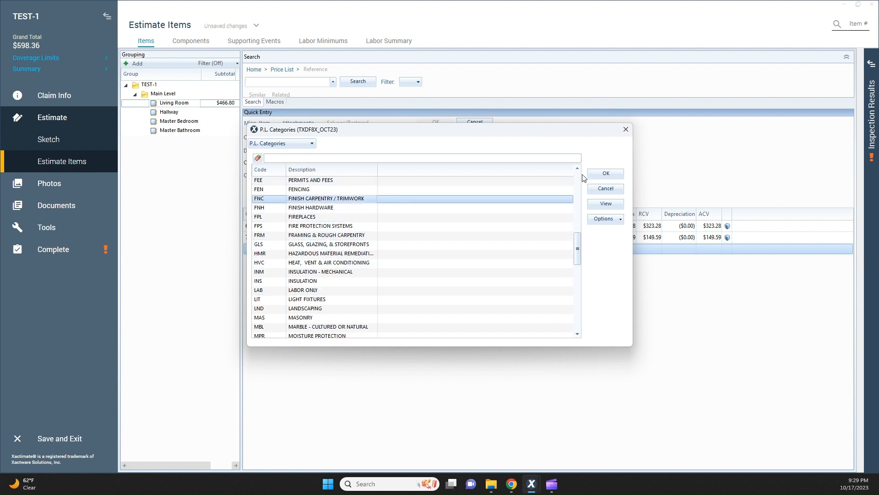
pyautogui.click(605, 173)
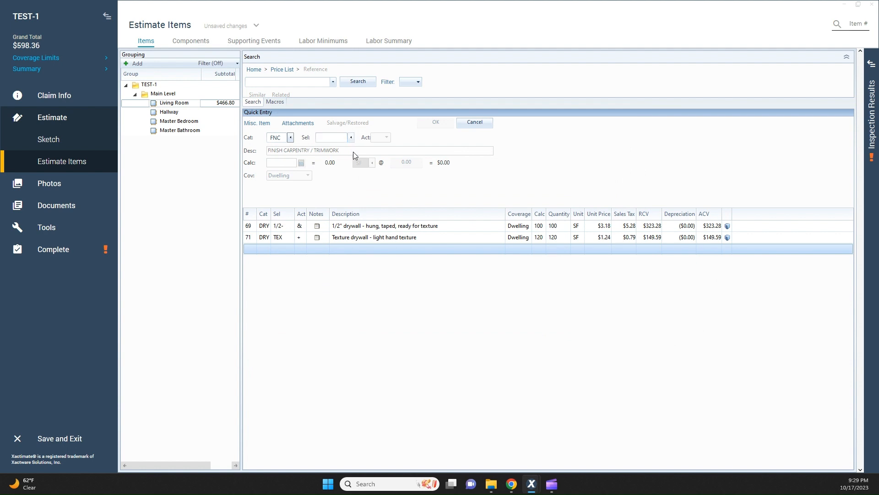
pyautogui.click(350, 137)
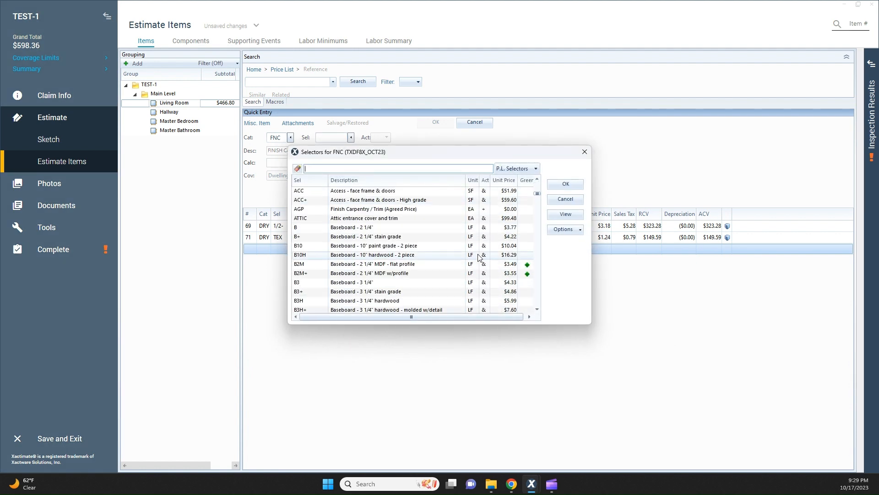
pyautogui.scroll(-3)
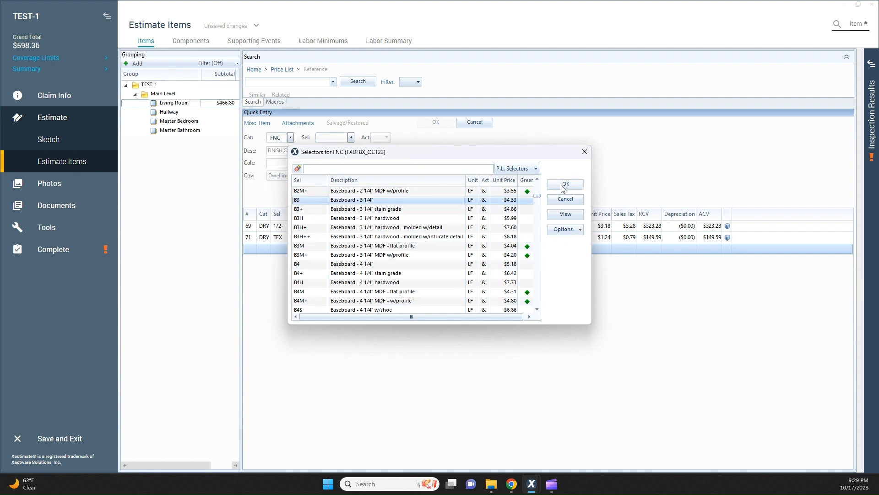
pyautogui.click(566, 184)
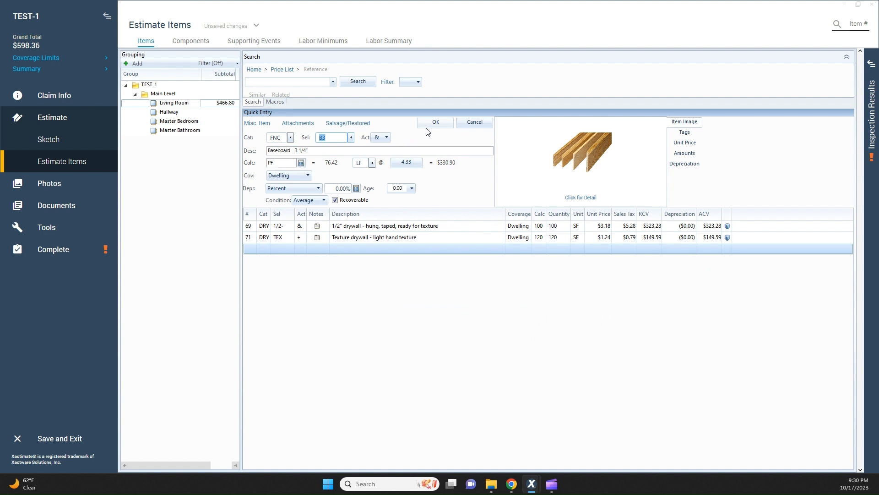
pyautogui.click(435, 122)
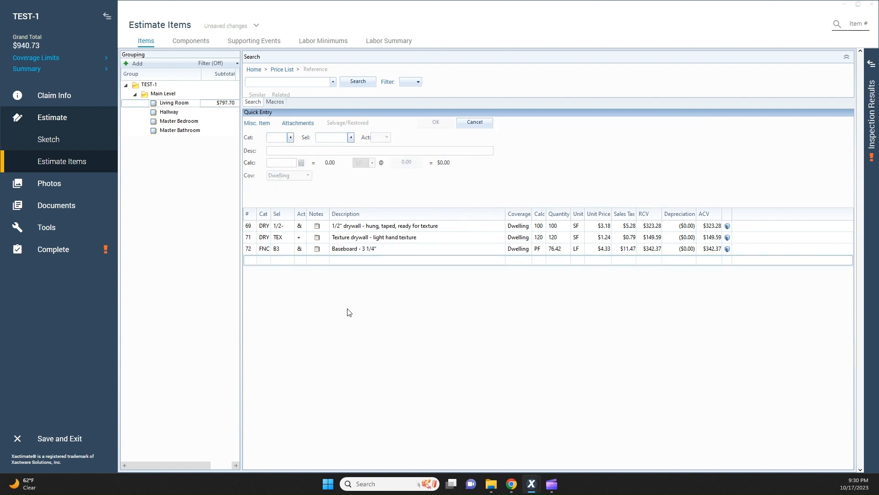
# Select all three Living Room line items in the grid.
pyautogui.click(354, 248)
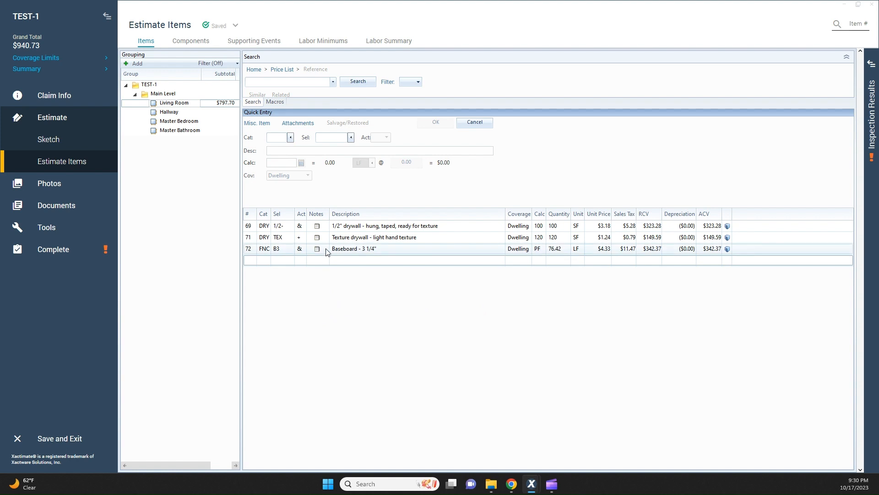
pyautogui.click(354, 249)
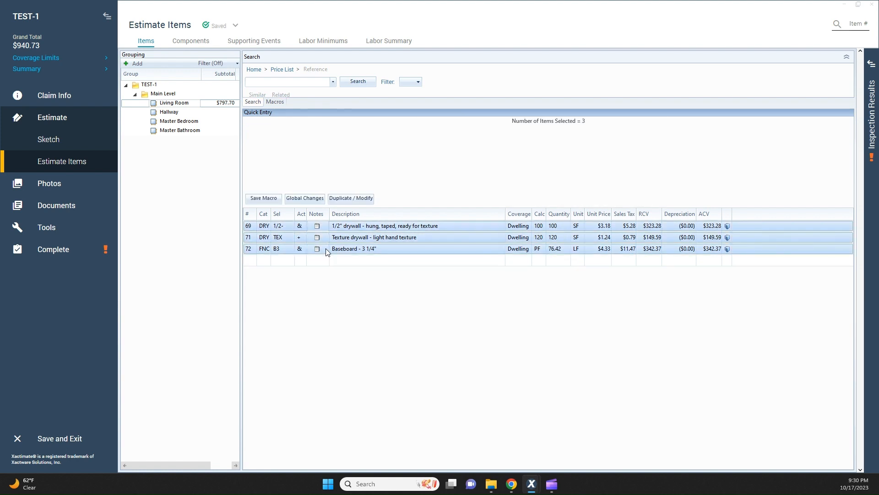
pyautogui.moveTo(316, 225)
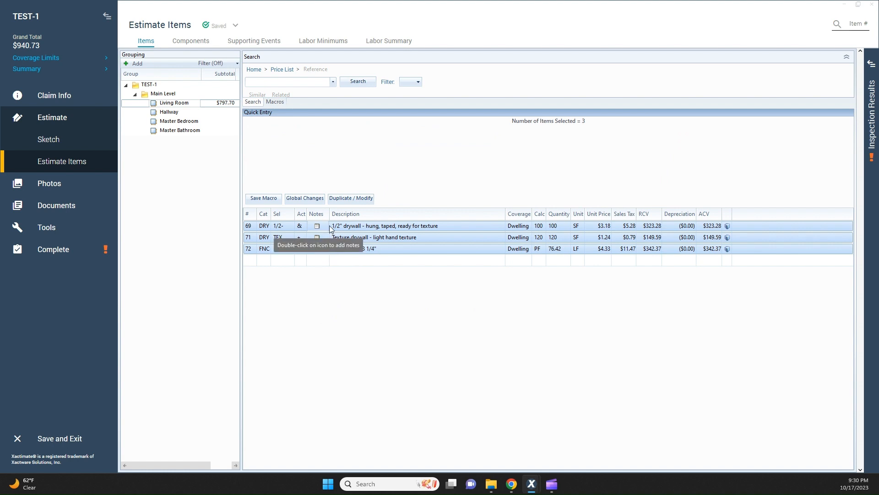
# Delete the three selected lines and re-enter DRY 1/2 drywall directly in the grid.
pyautogui.rightClick(385, 226)
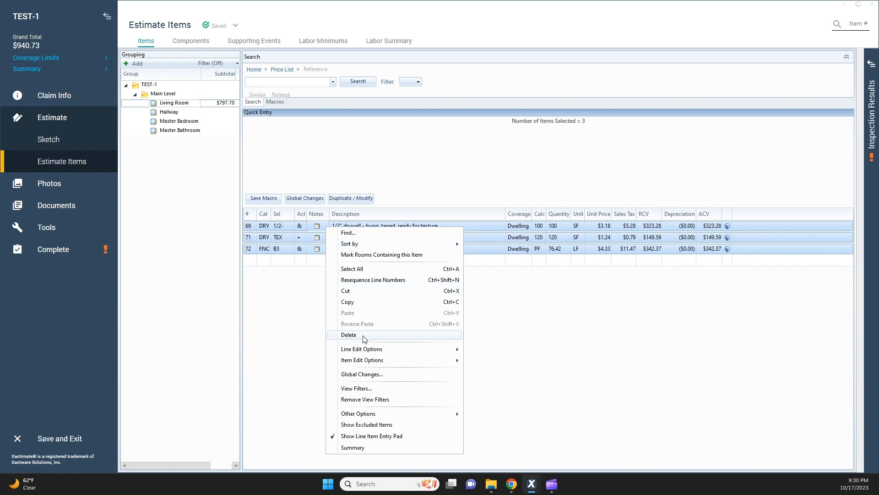
pyautogui.click(348, 334)
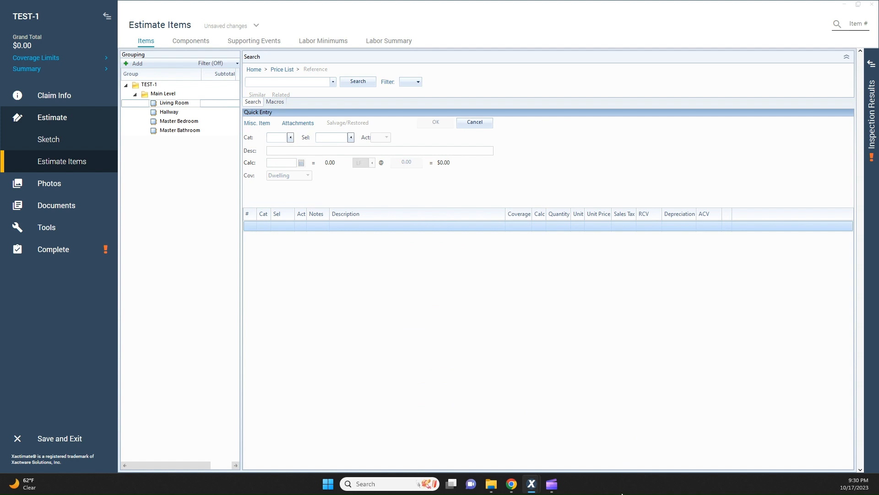
pyautogui.moveTo(236, 290)
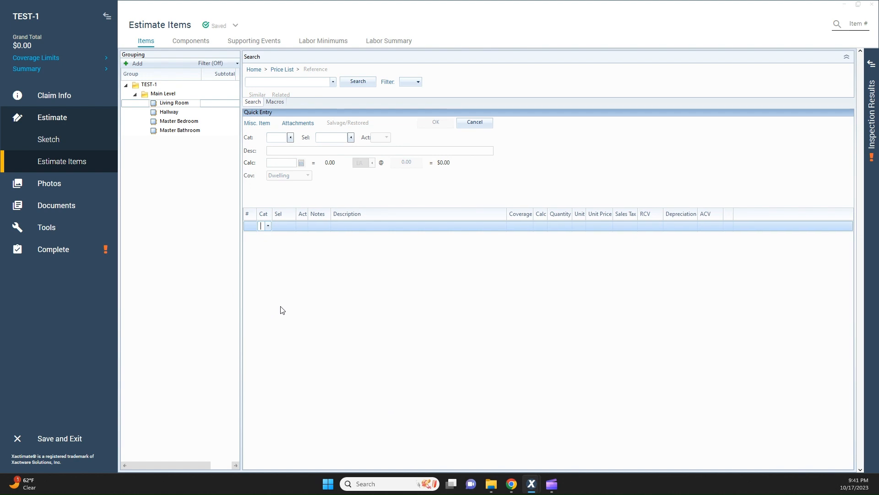
pyautogui.moveTo(282, 309)
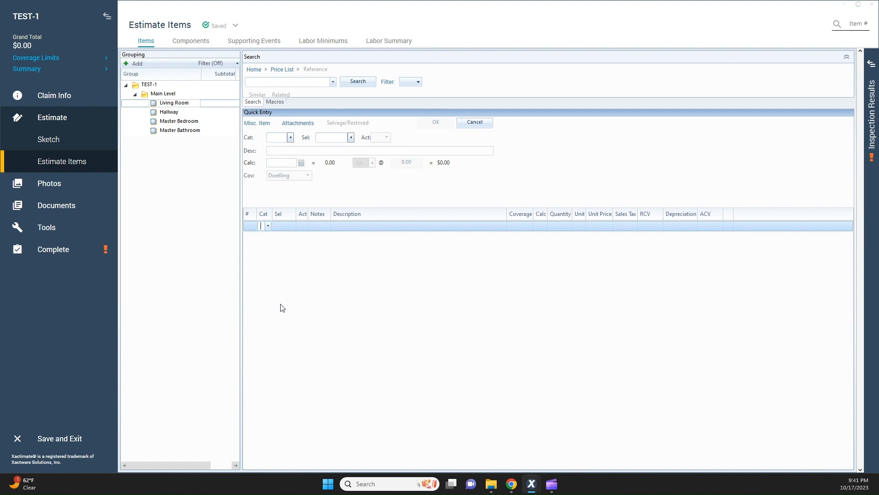
pyautogui.write('DRY')
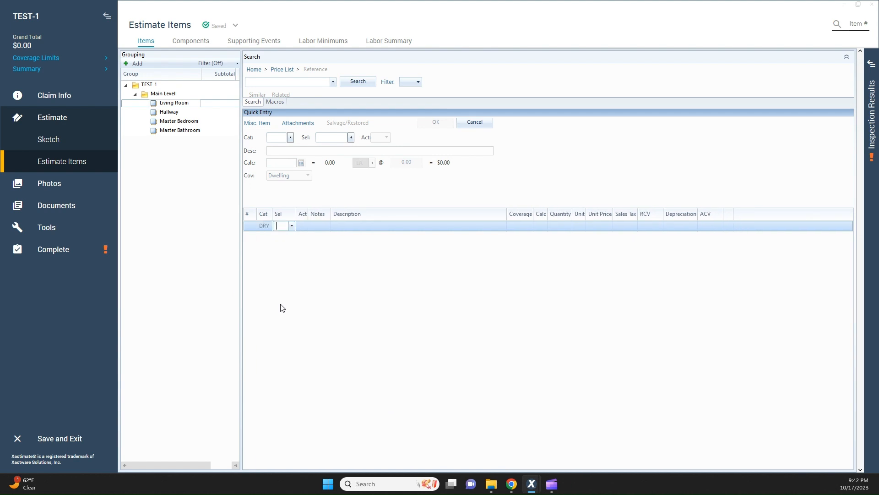
pyautogui.write('1/2')
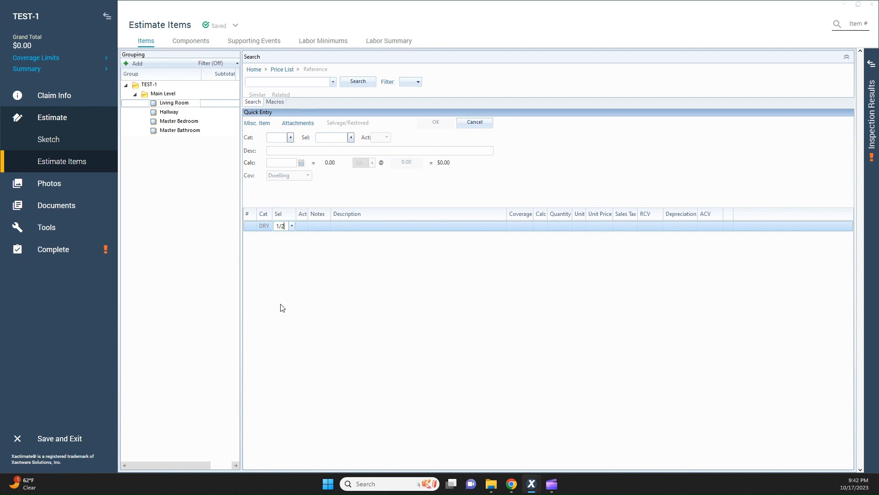
pyautogui.press('Enter')
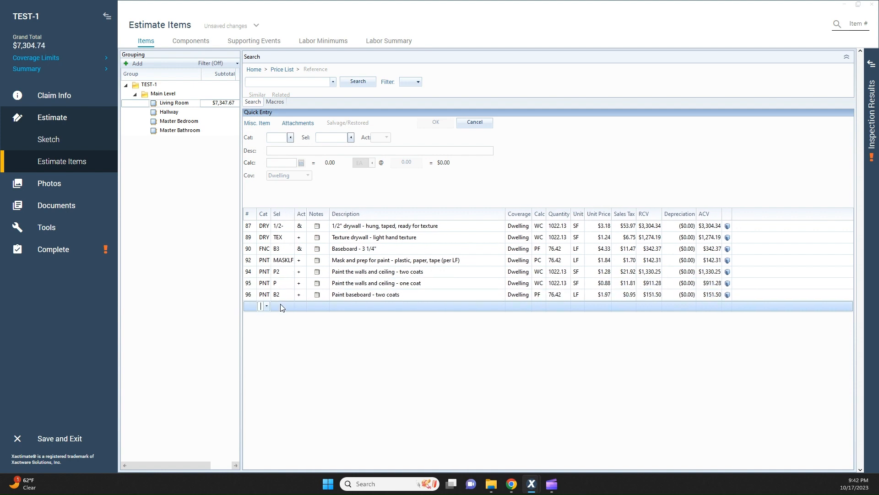
# Enter FCW wood flooring, final cleaning and CON contents move-out lines in the grid.
pyautogui.write('FCW')
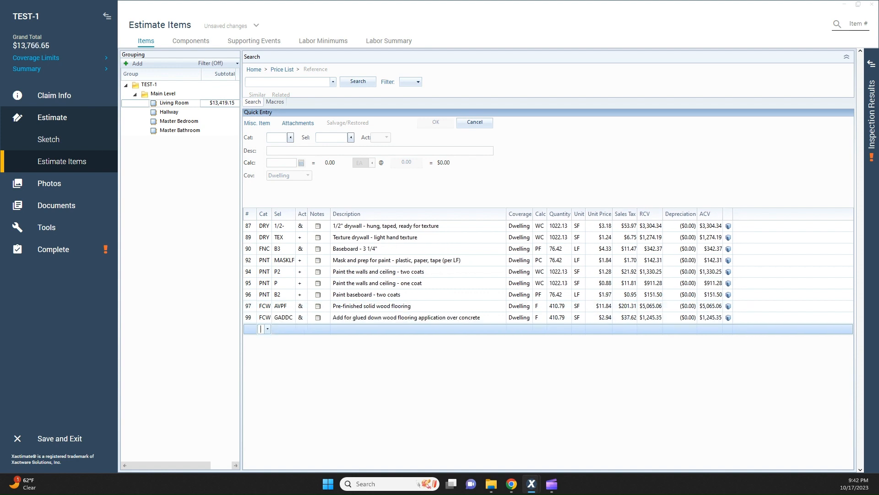
pyautogui.write('FCC')
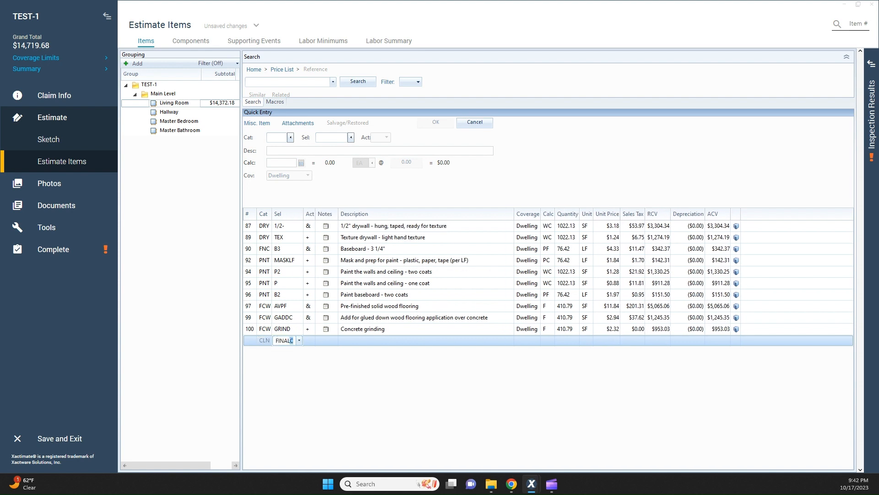
pyautogui.press('enter')
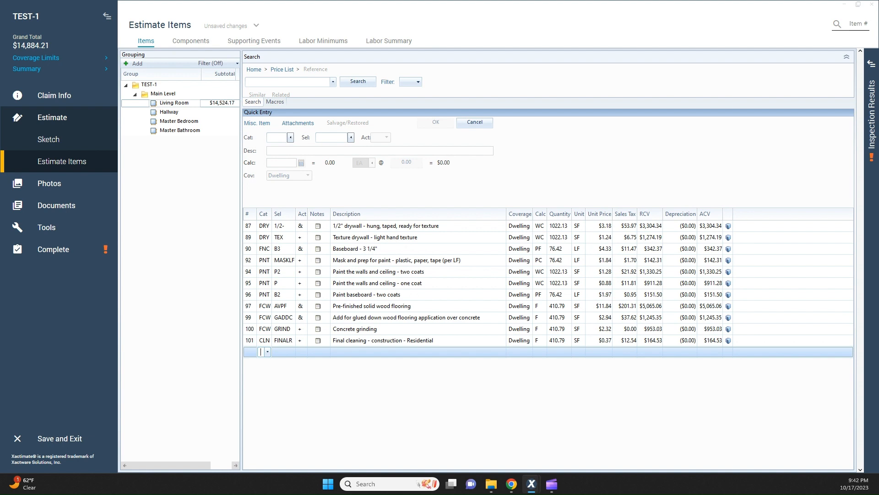
pyautogui.write('CON')
pyautogui.click(283, 351)
pyautogui.write('ROOM')
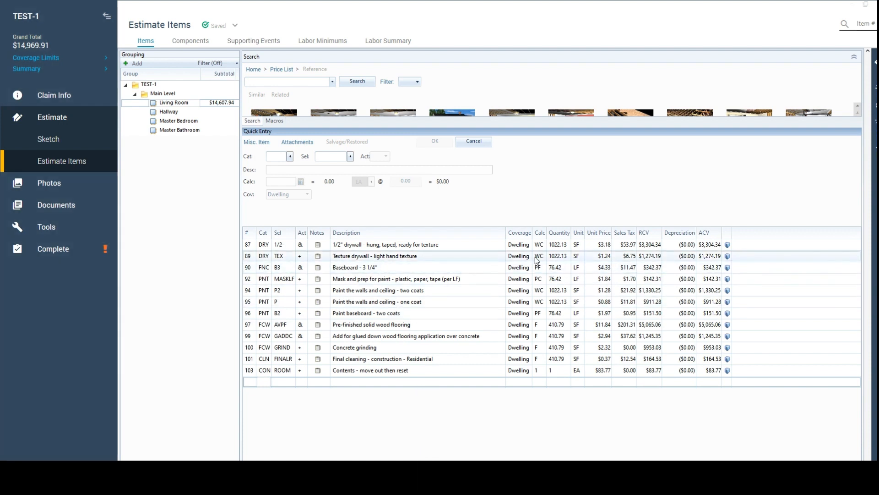
# Set the 1/2" drywall line's Calc quantity to 100 SF.
pyautogui.click(385, 244)
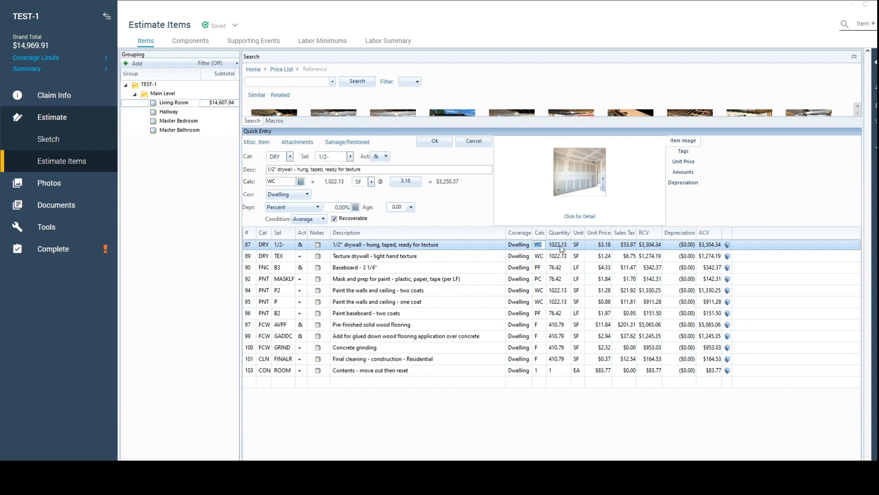
pyautogui.write('100')
pyautogui.click(540, 256)
pyautogui.write('120')
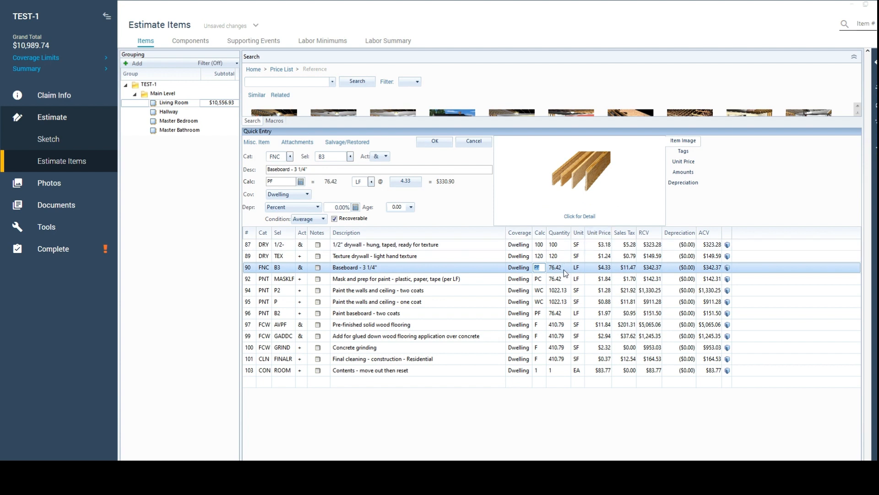
pyautogui.moveTo(543, 283)
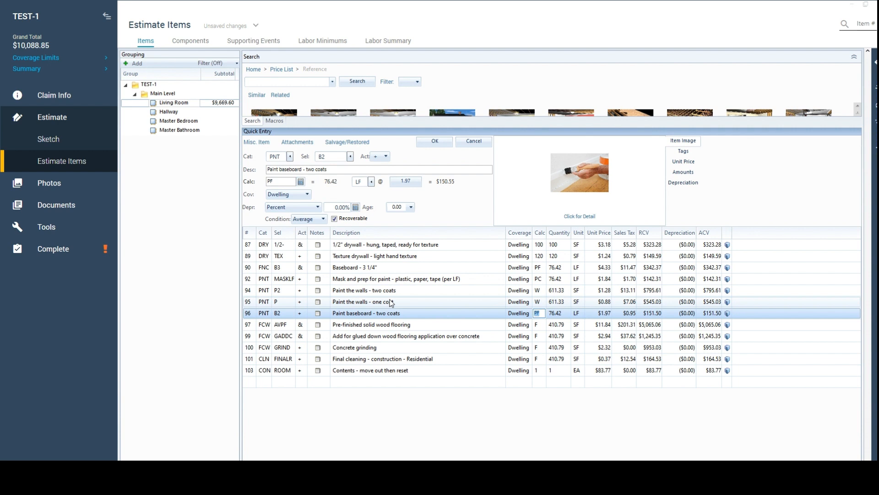
pyautogui.moveTo(394, 303)
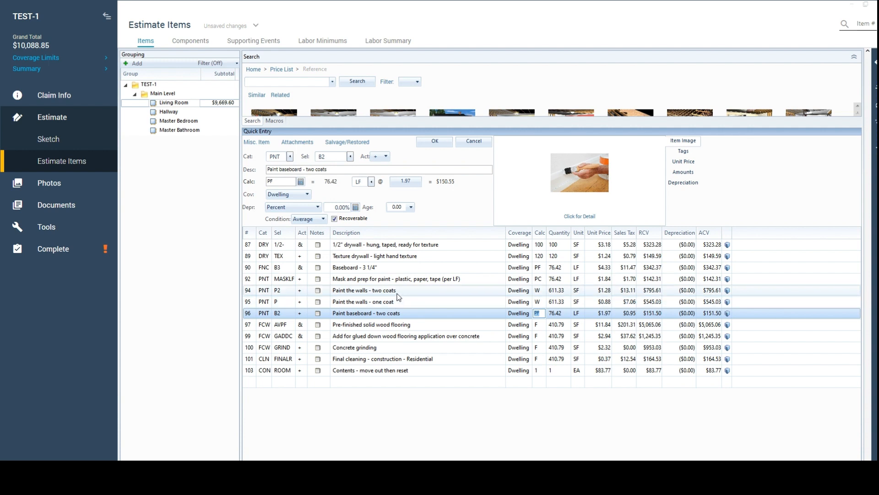
pyautogui.moveTo(404, 294)
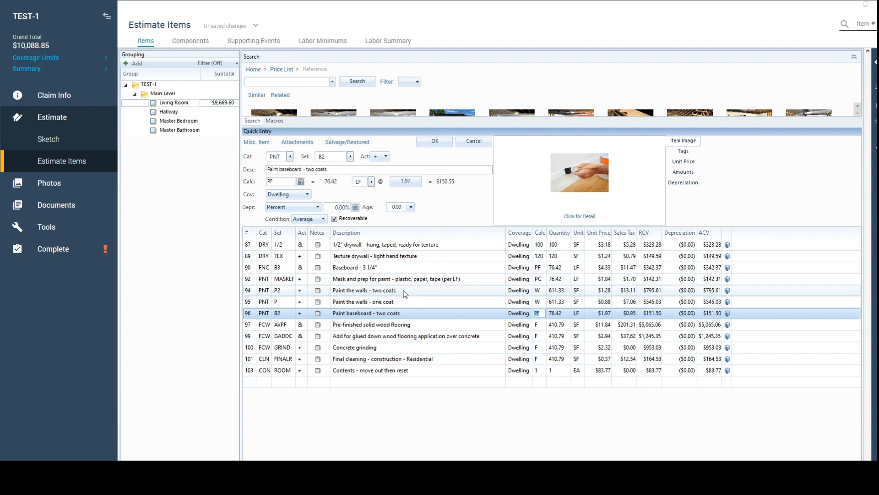
pyautogui.moveTo(410, 302)
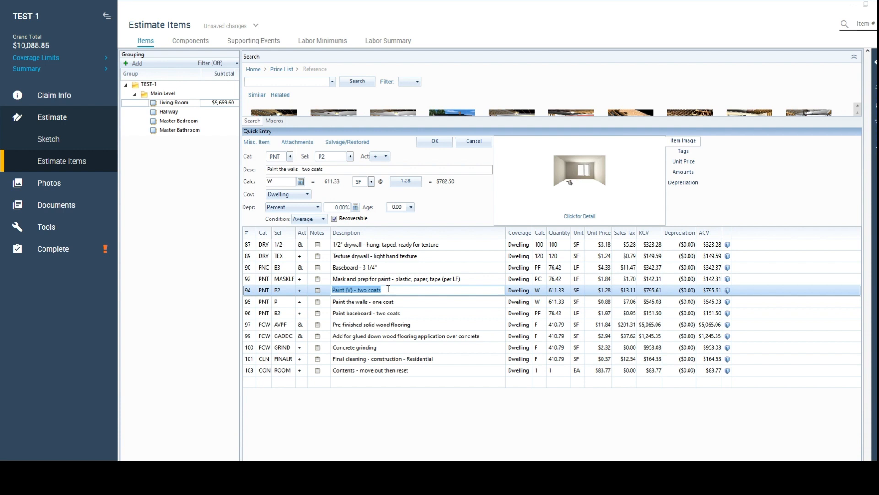
# Click through the paint and flooring lines, reselecting the two-coat wall paint line to restore its description.
pyautogui.click(359, 302)
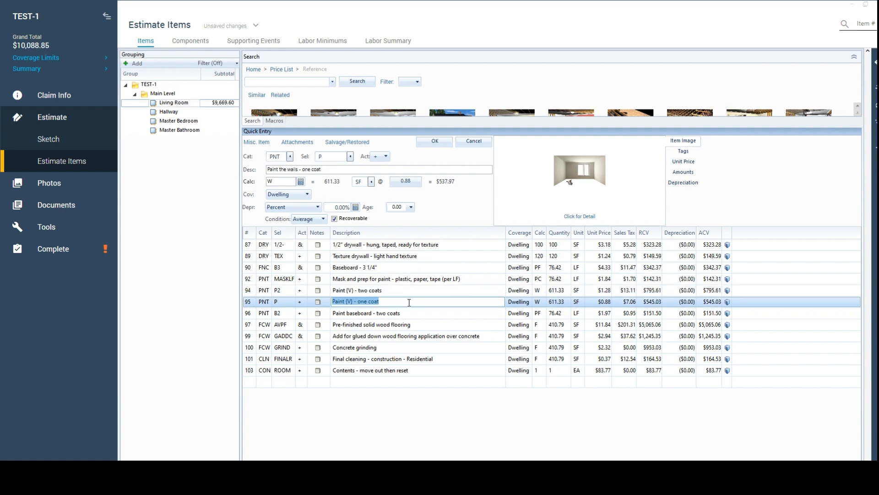
pyautogui.click(365, 312)
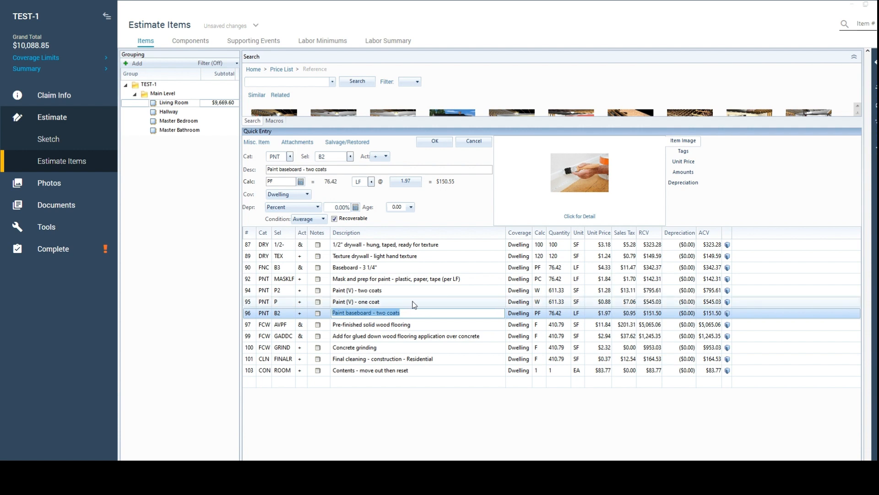
pyautogui.click(356, 302)
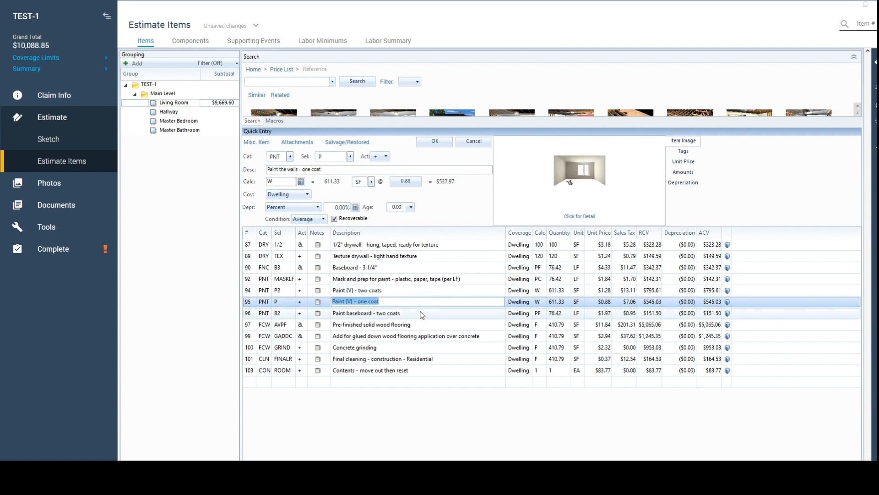
pyautogui.click(370, 324)
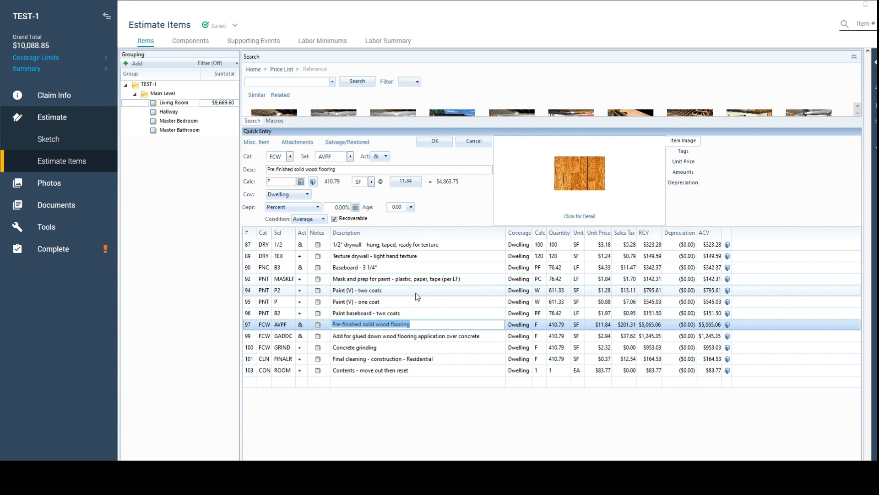
pyautogui.click(357, 290)
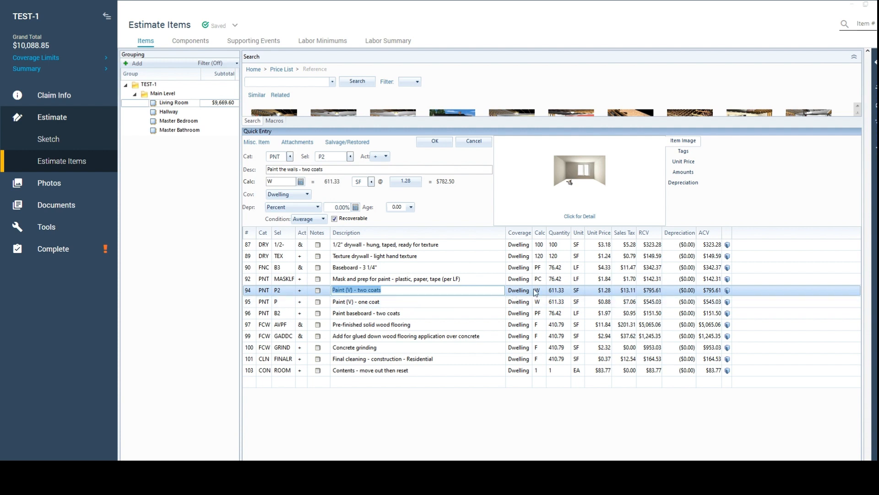
pyautogui.moveTo(539, 294)
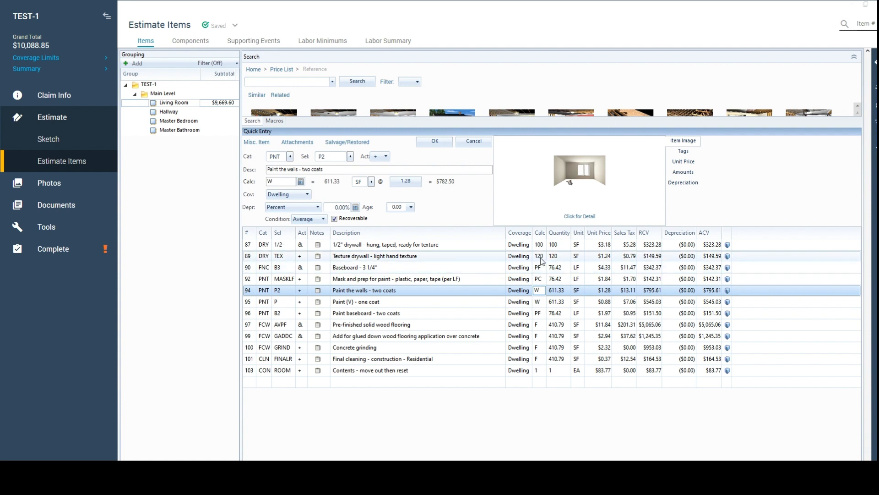
pyautogui.moveTo(542, 261)
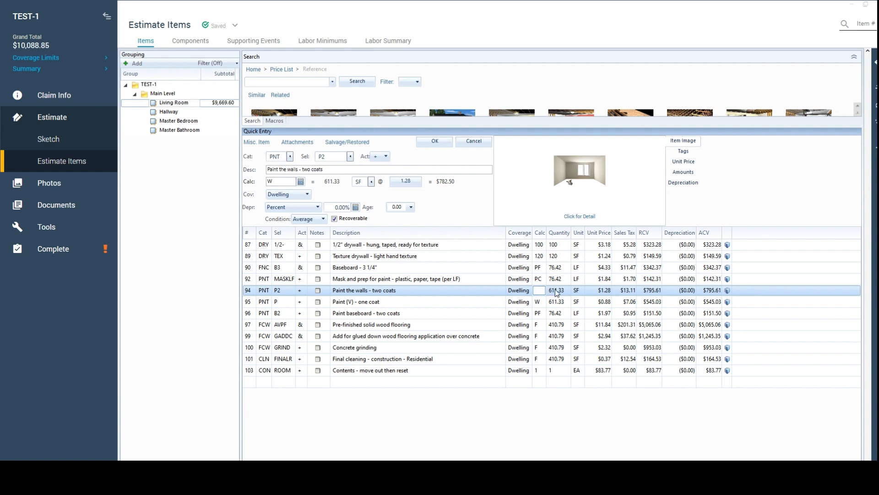
# Set the two-coat paint line to 120 SF and the one-coat line to W-120 (491.33 SF).
pyautogui.write('120')
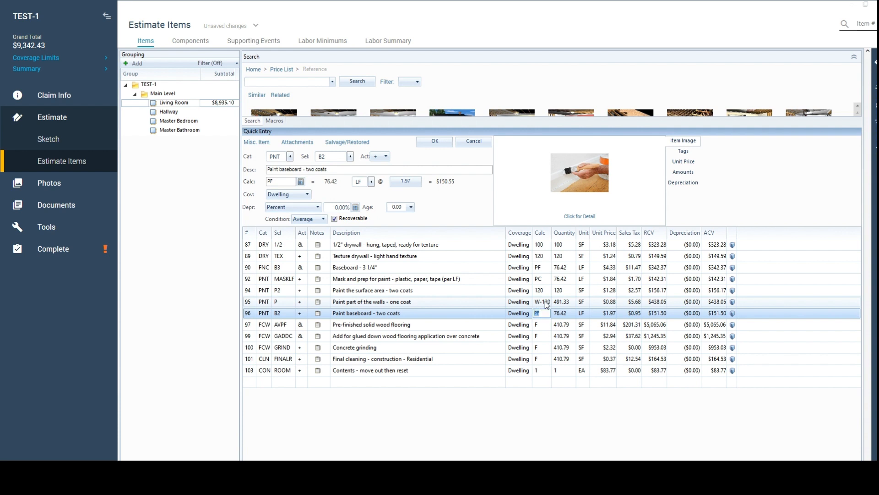
pyautogui.moveTo(568, 306)
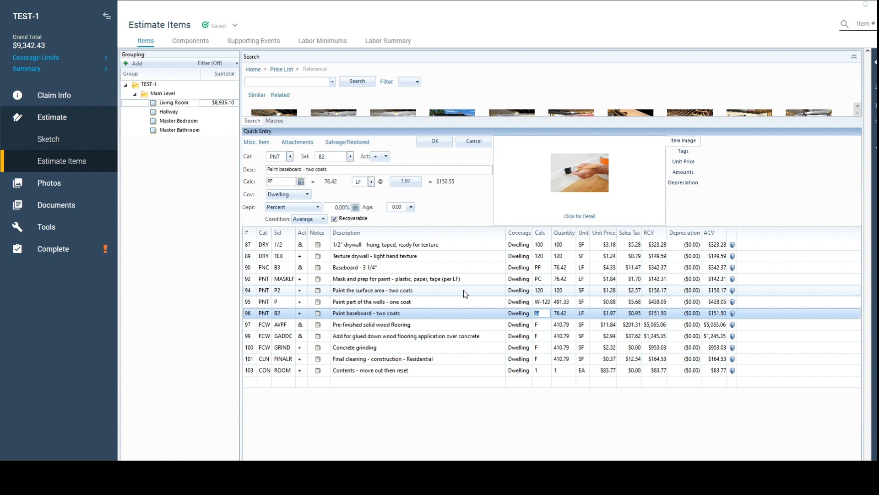
pyautogui.moveTo(542, 333)
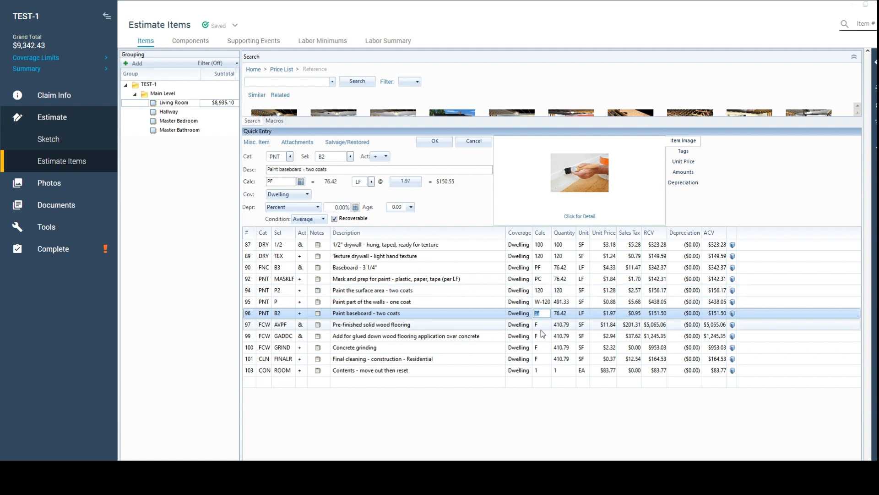
pyautogui.moveTo(453, 327)
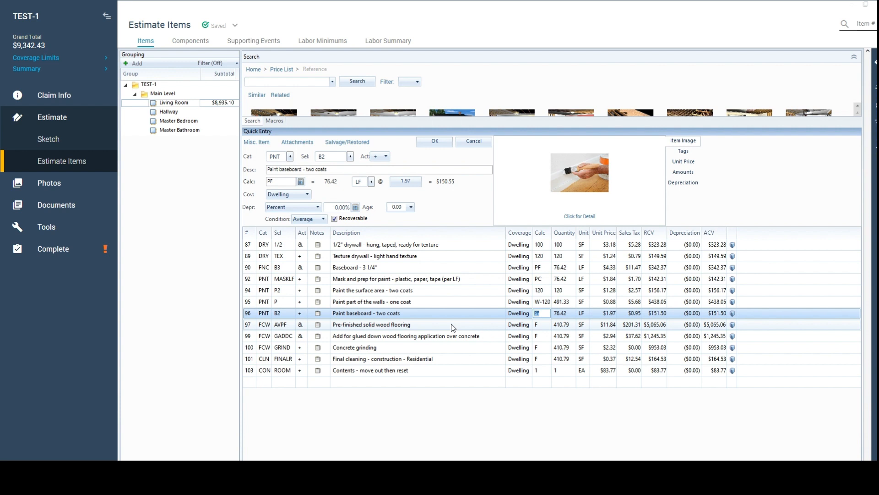
pyautogui.click(371, 325)
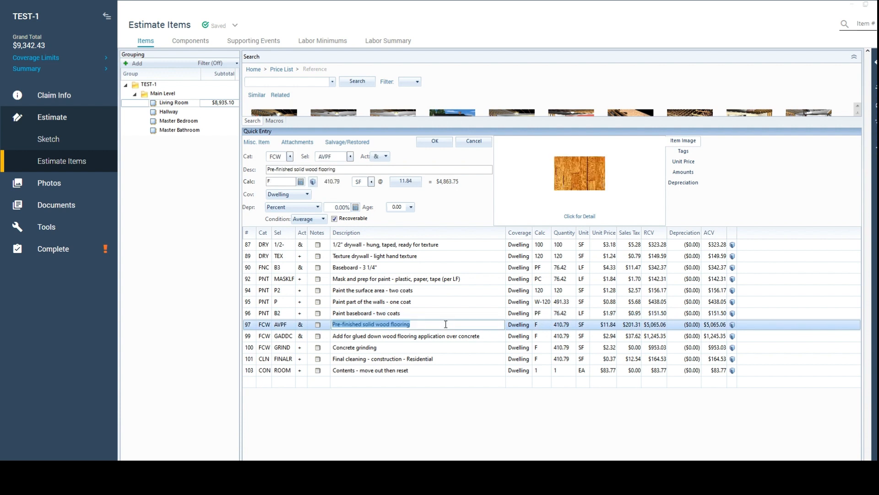
pyautogui.moveTo(453, 324)
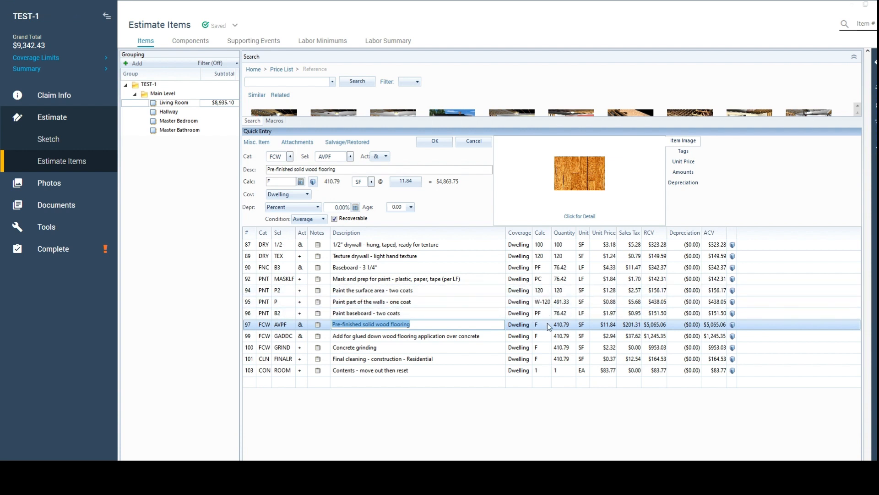
pyautogui.moveTo(543, 326)
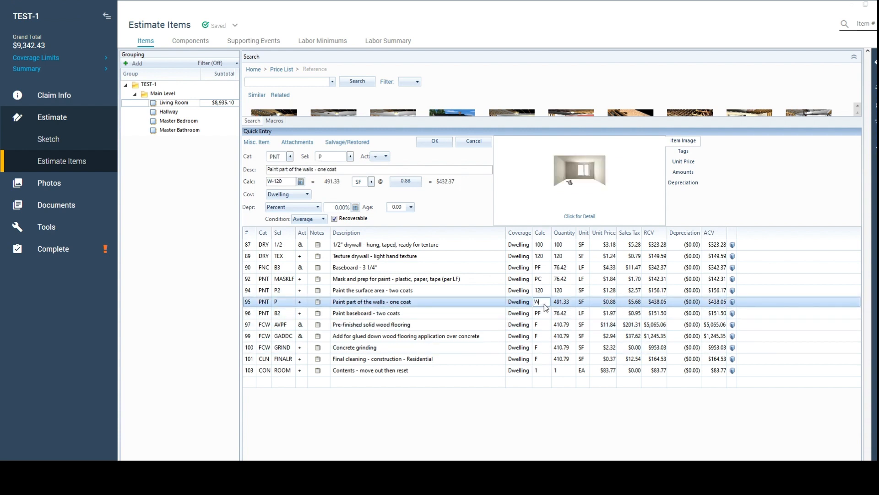
# Set the one-coat wall paint line's Calc to W/2, giving 305.67 SF.
pyautogui.write('W/2')
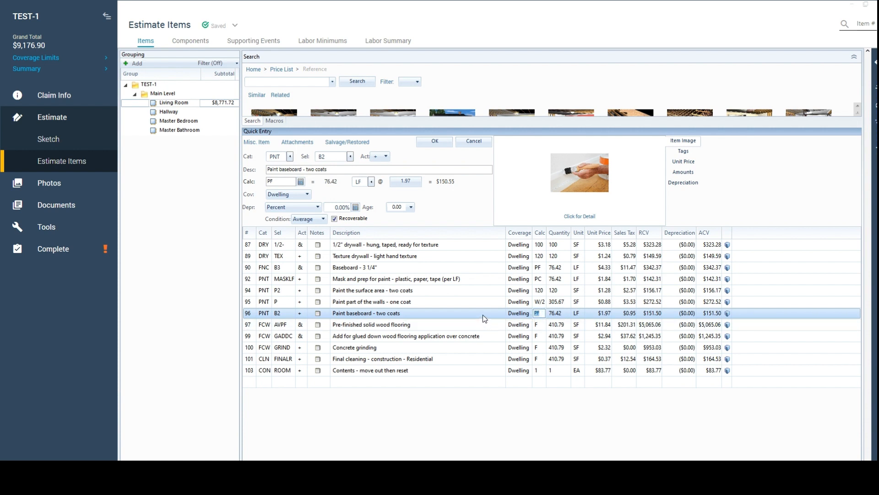
pyautogui.moveTo(497, 319)
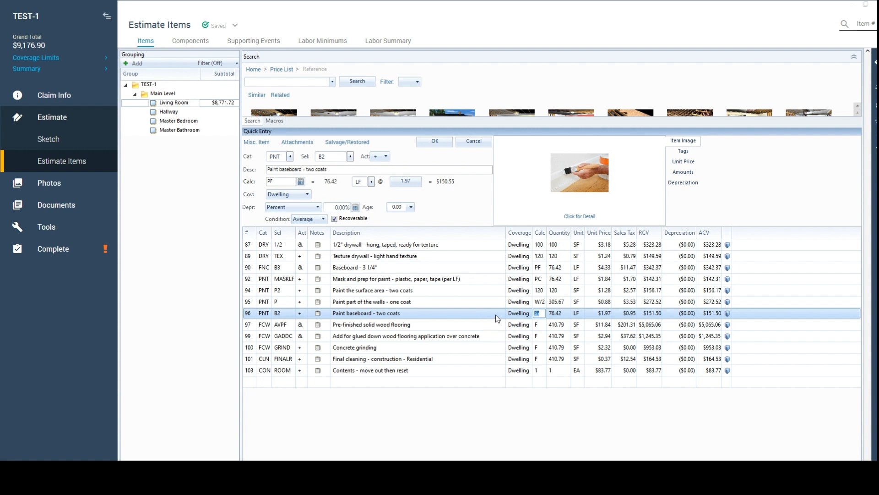
pyautogui.moveTo(539, 318)
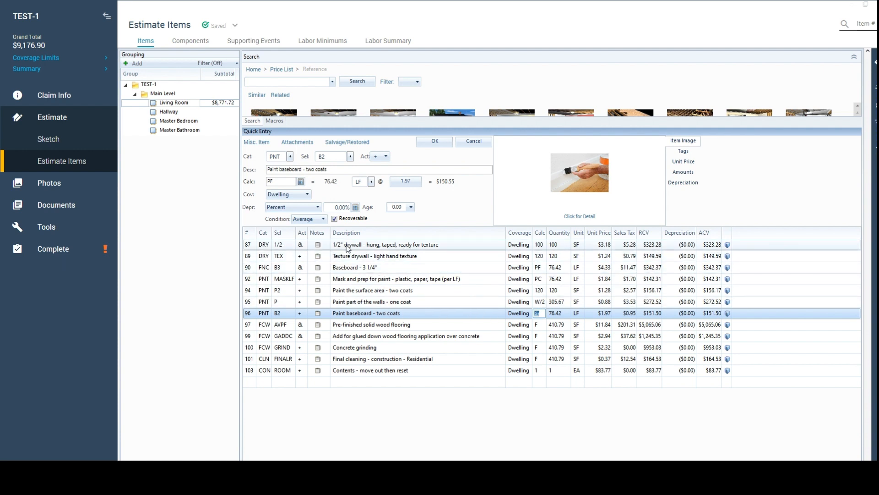
# Set the 1/2" drywall line's Calc to PF*2 (152.83 SF) and commit it.
pyautogui.click(386, 243)
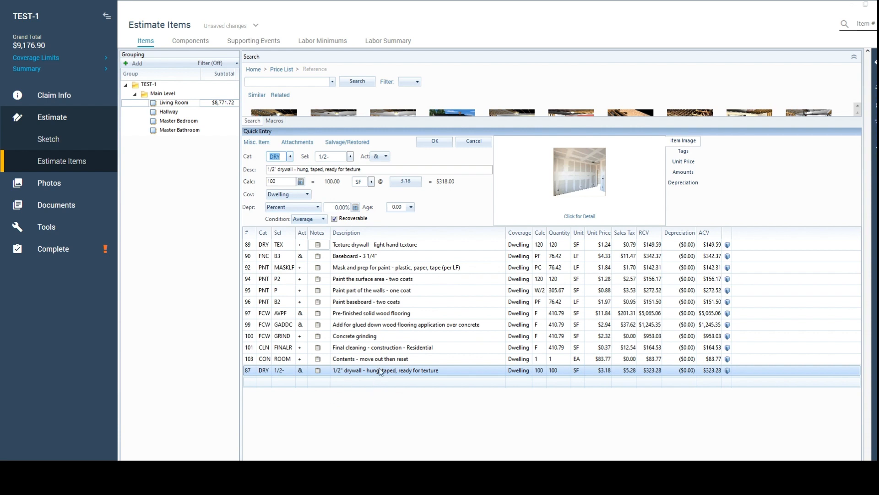
pyautogui.moveTo(398, 377)
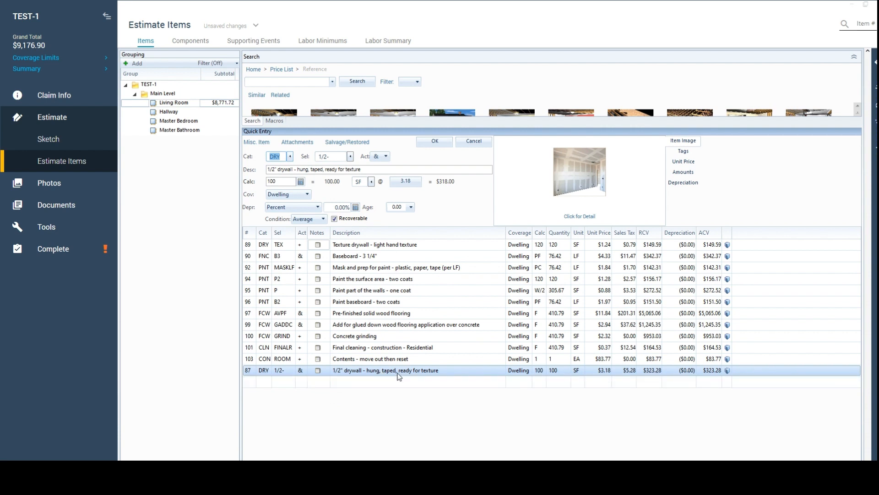
pyautogui.moveTo(408, 379)
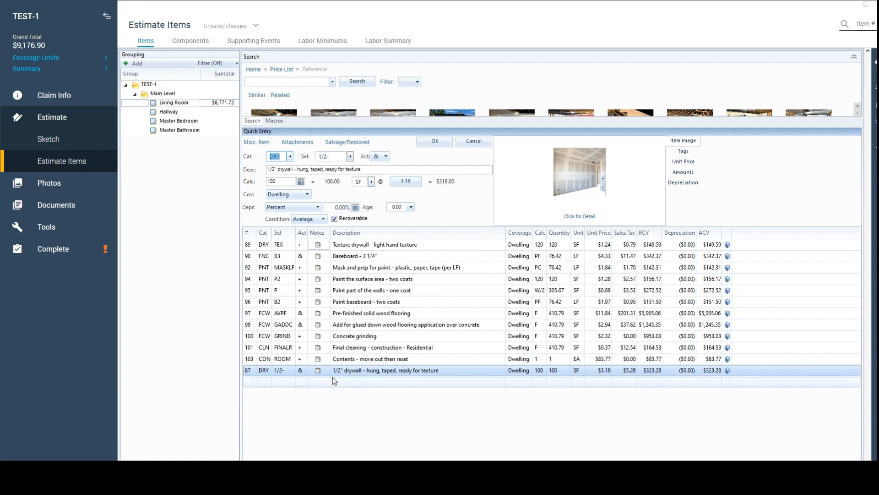
pyautogui.moveTo(480, 393)
pyautogui.write('PF*2')
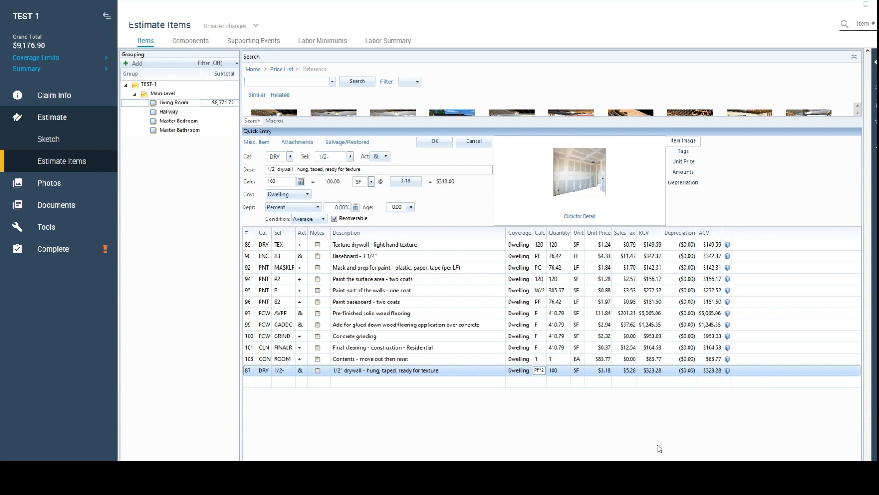
pyautogui.click(435, 141)
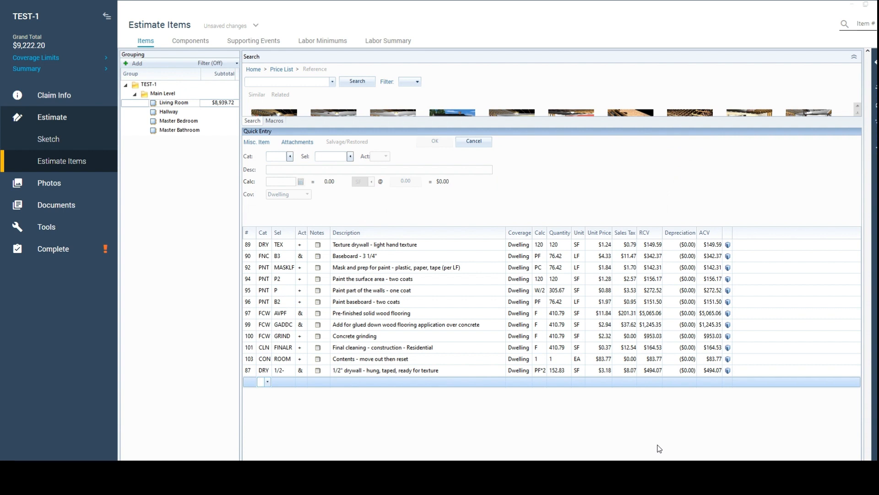
pyautogui.moveTo(643, 423)
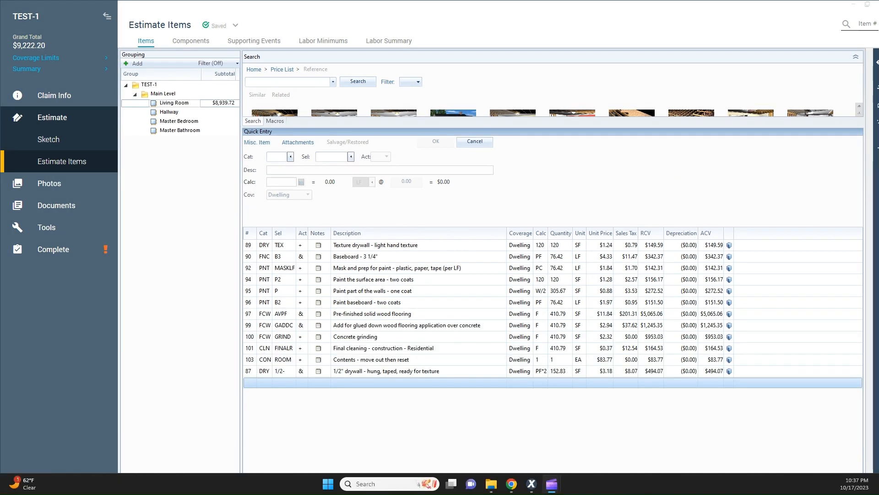
pyautogui.moveTo(378, 406)
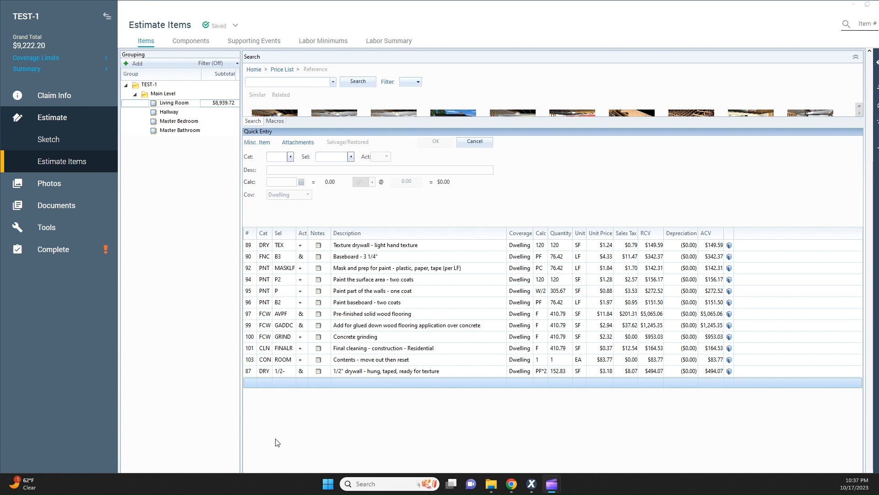
pyautogui.moveTo(275, 419)
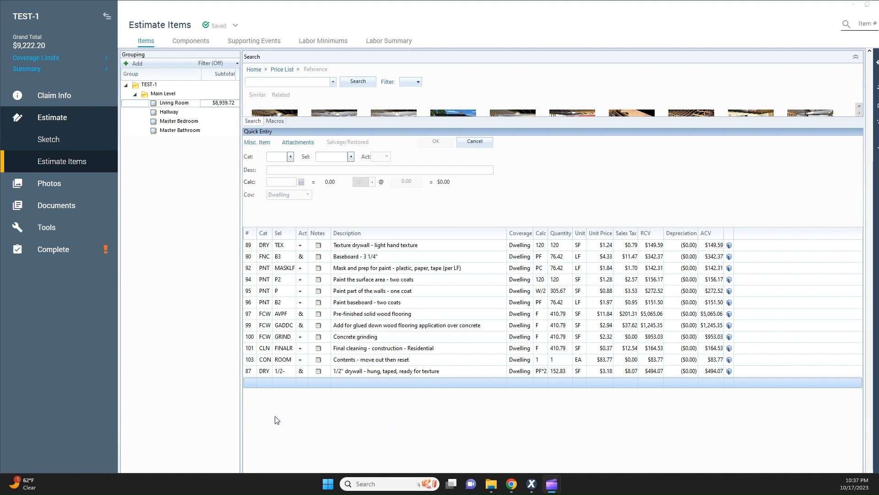
pyautogui.moveTo(274, 397)
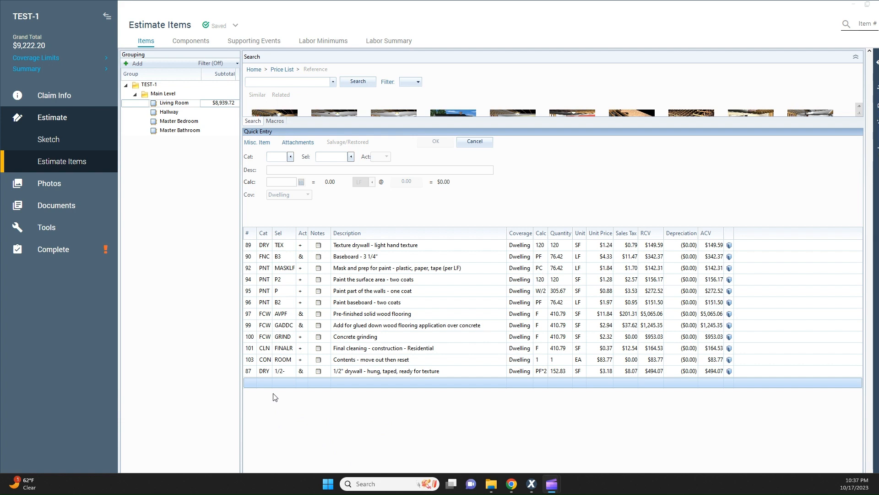
pyautogui.moveTo(268, 389)
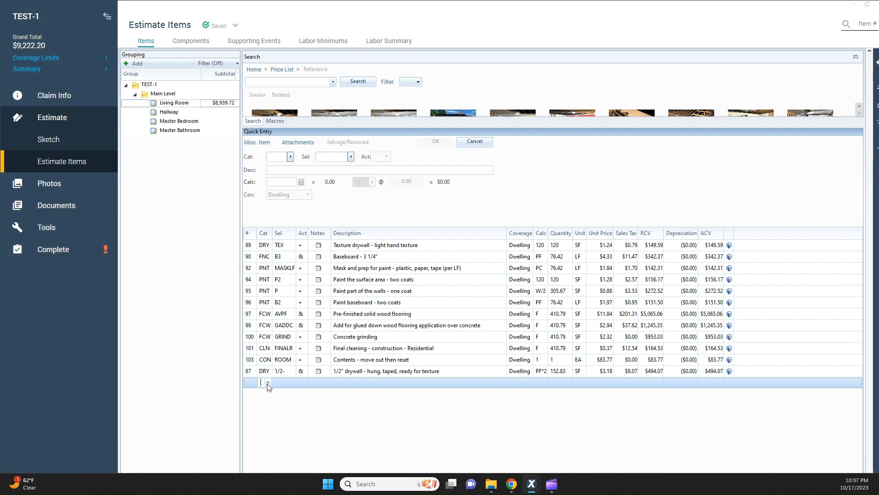
# Add a DRY 1/2" drywall per LF up to 2' line, compare it with line 87, then remove it.
pyautogui.write('DRY')
pyautogui.click(284, 382)
pyautogui.write('LF')
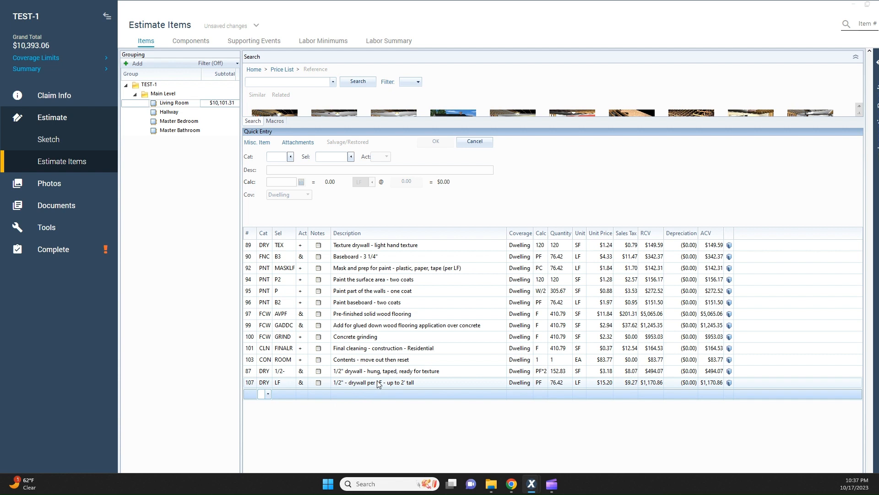
pyautogui.moveTo(374, 386)
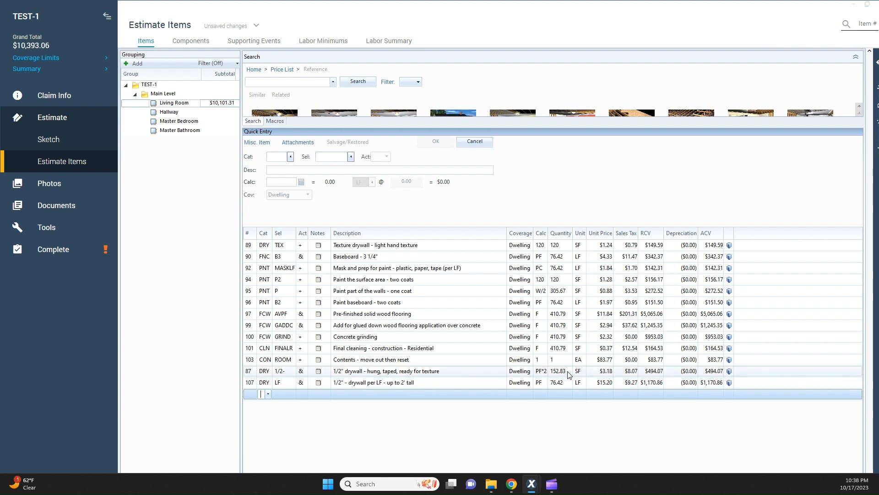
pyautogui.moveTo(565, 380)
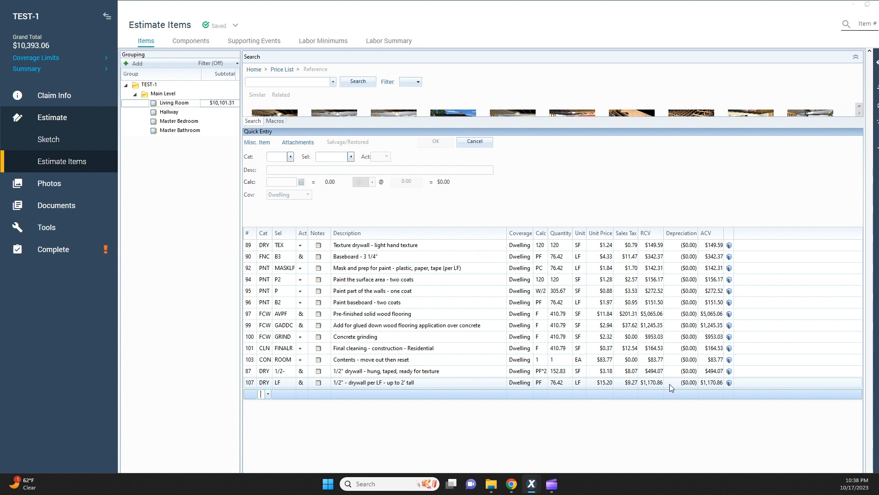
pyautogui.click(376, 382)
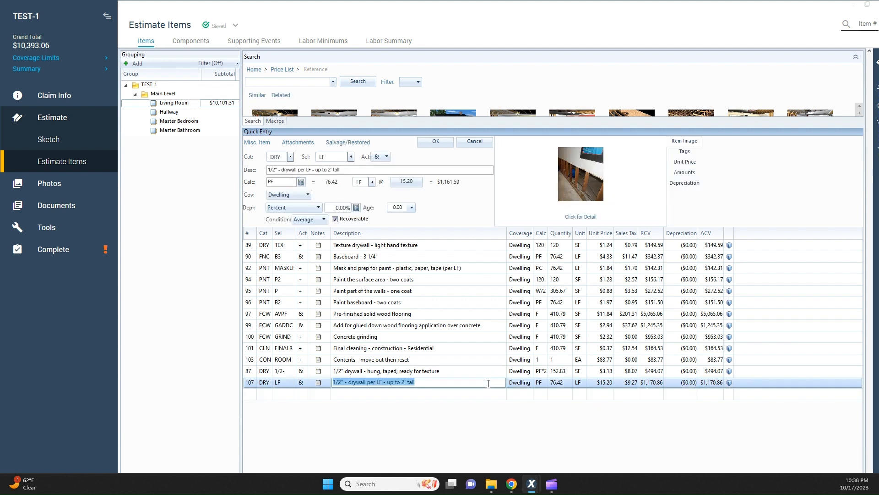
pyautogui.click(393, 371)
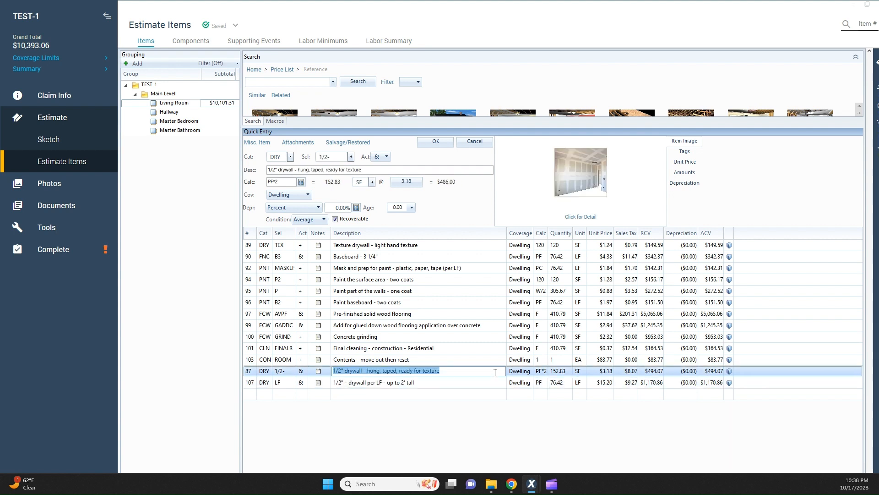
pyautogui.click(393, 382)
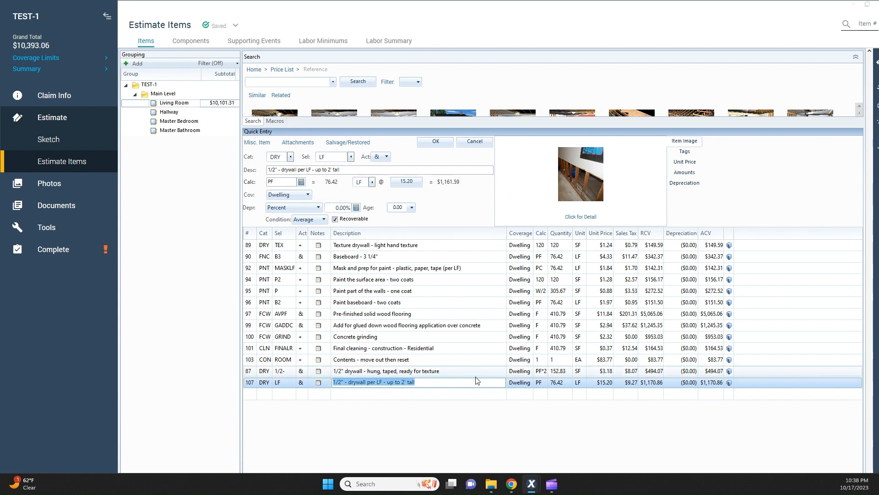
pyautogui.moveTo(716, 373)
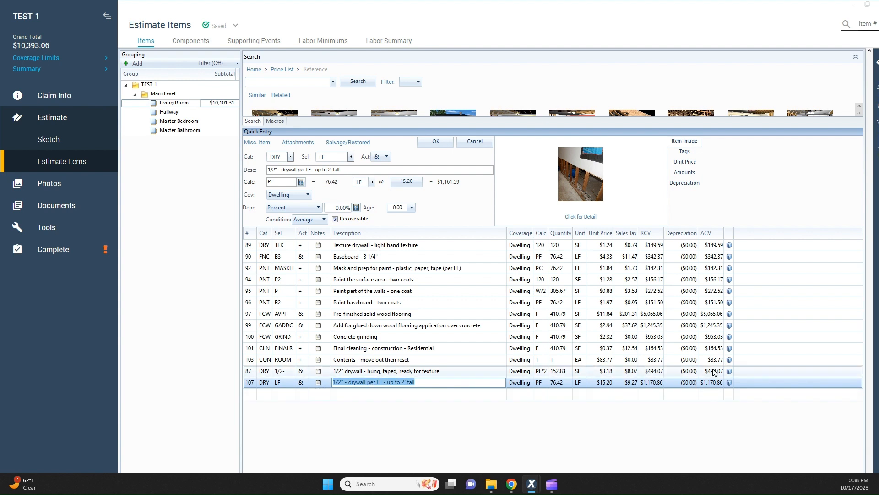
pyautogui.click(385, 371)
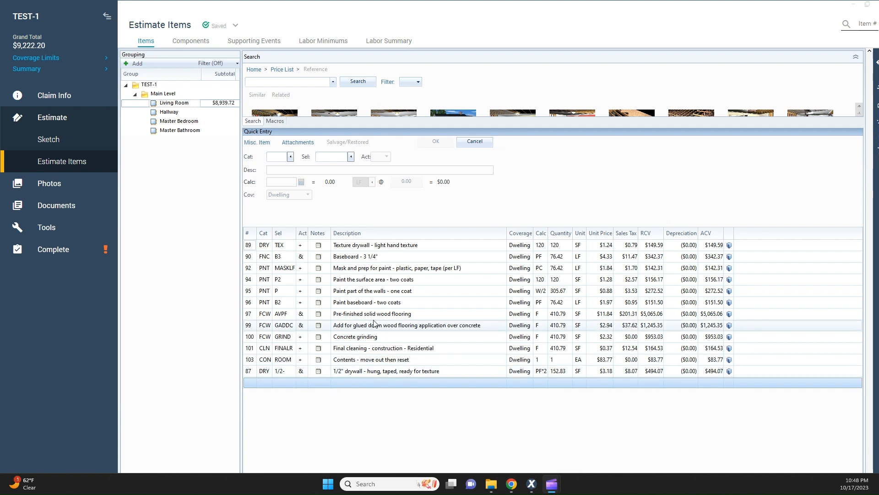
# Select the glued-down flooring line, then the Concrete grinding line beneath it.
pyautogui.click(372, 313)
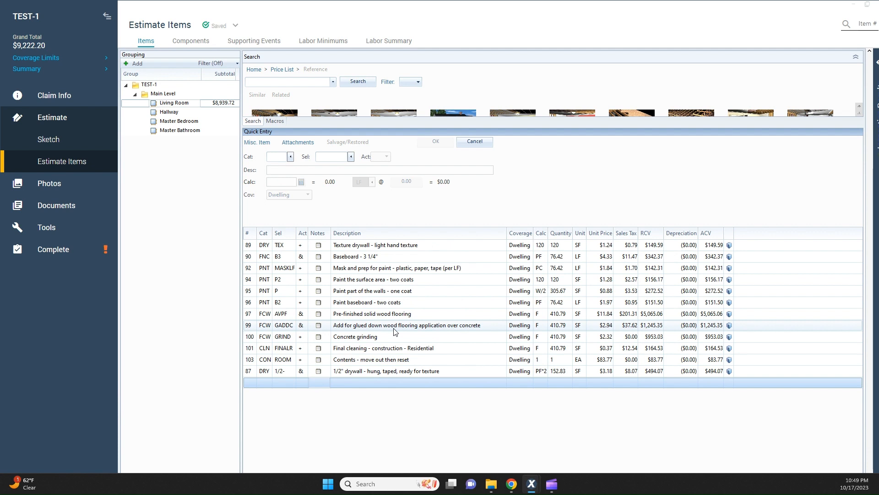
pyautogui.moveTo(332, 333)
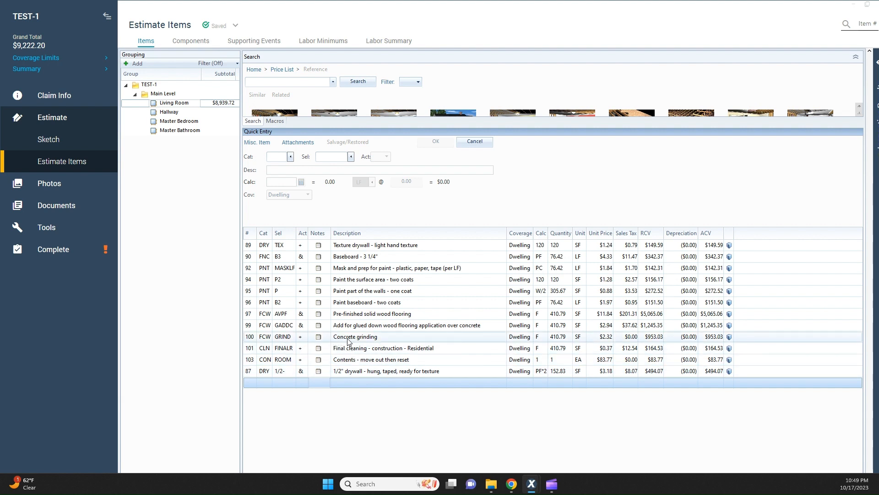
pyautogui.click(354, 336)
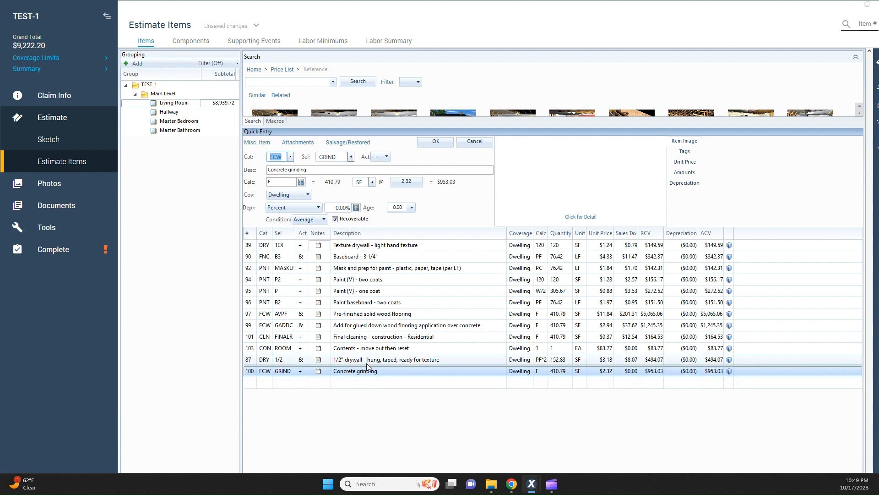
pyautogui.moveTo(332, 379)
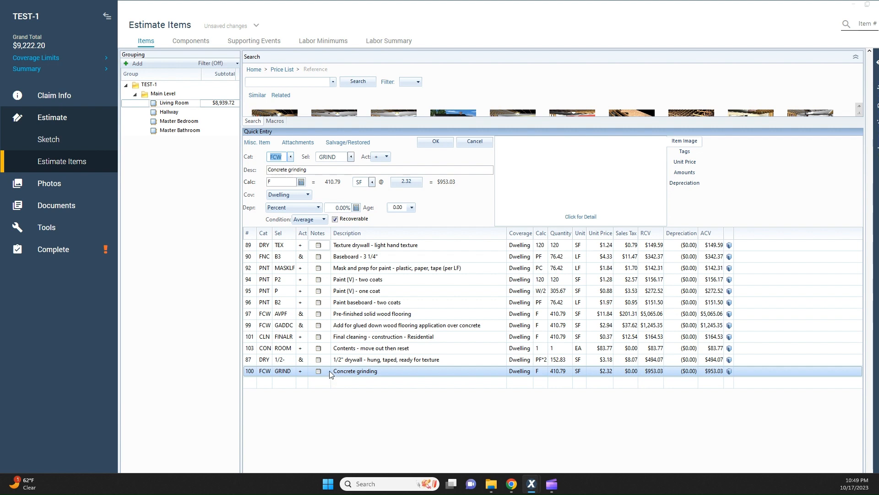
# Bold the Concrete grinding line via its context menu and bring up its blank note.
pyautogui.rightClick(356, 371)
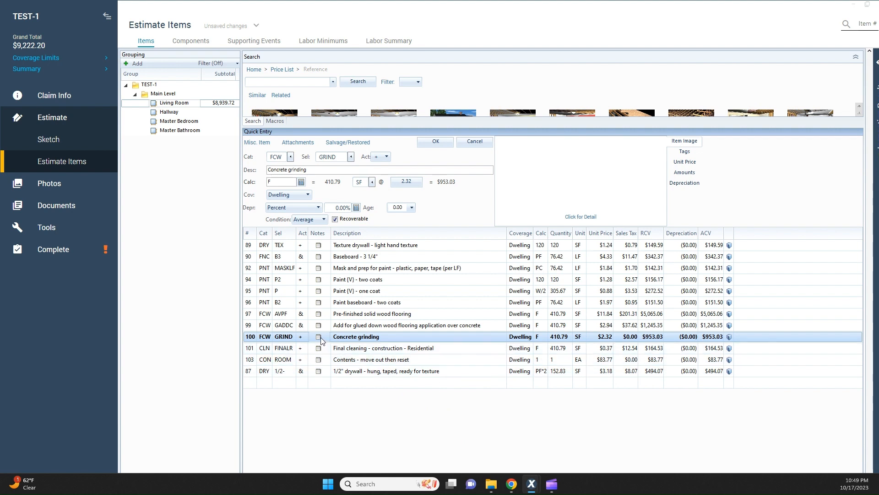
pyautogui.moveTo(322, 343)
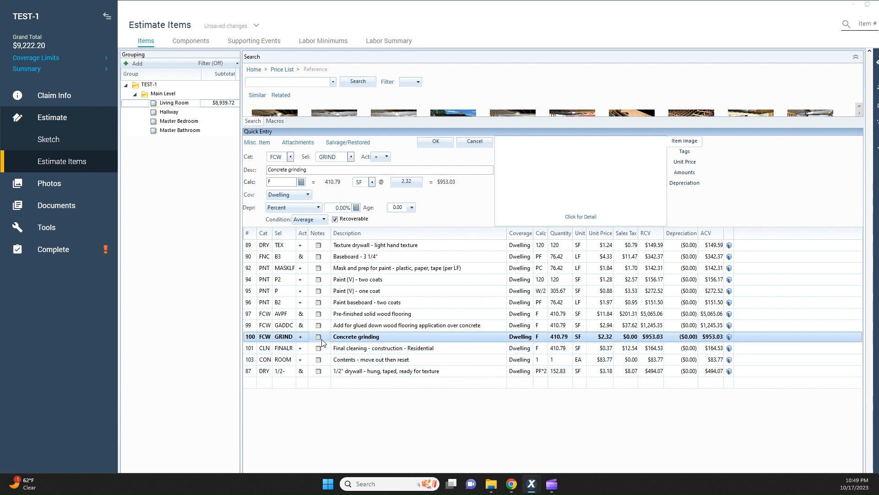
pyautogui.click(319, 336)
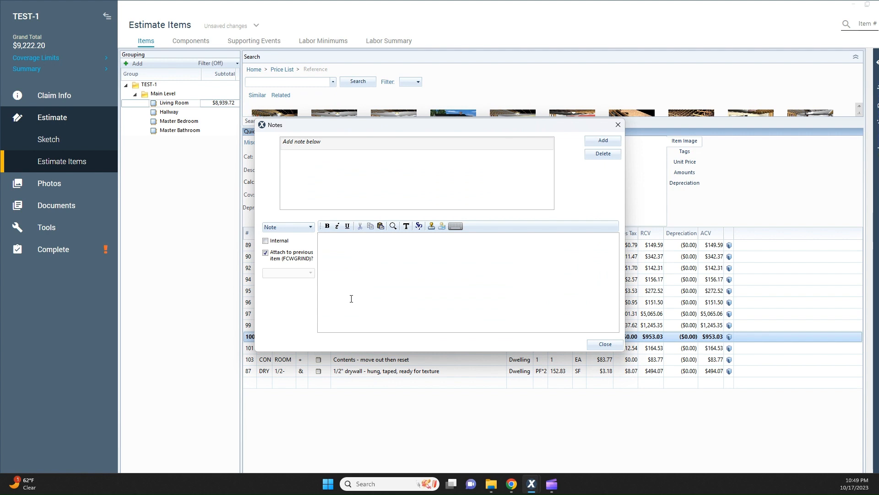
# Attach the note 'flooring is glue down' to the Concrete grinding line and close the editor.
pyautogui.write('flooring is')
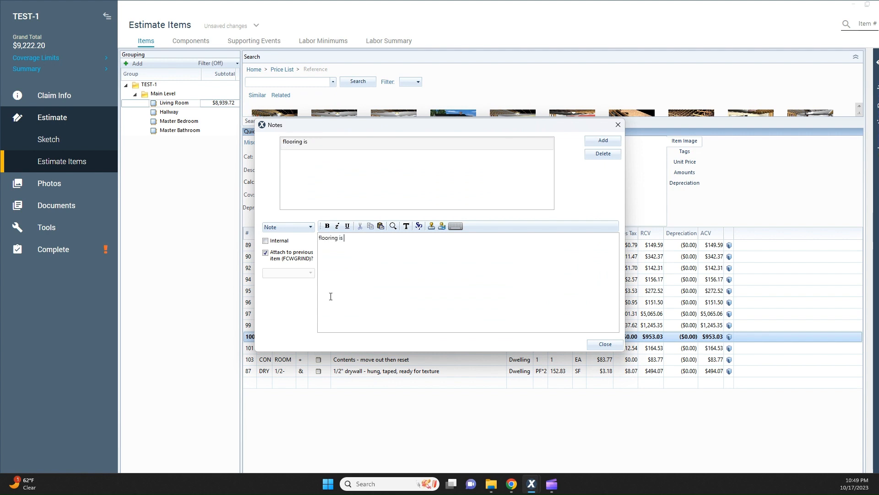
pyautogui.write('glue down')
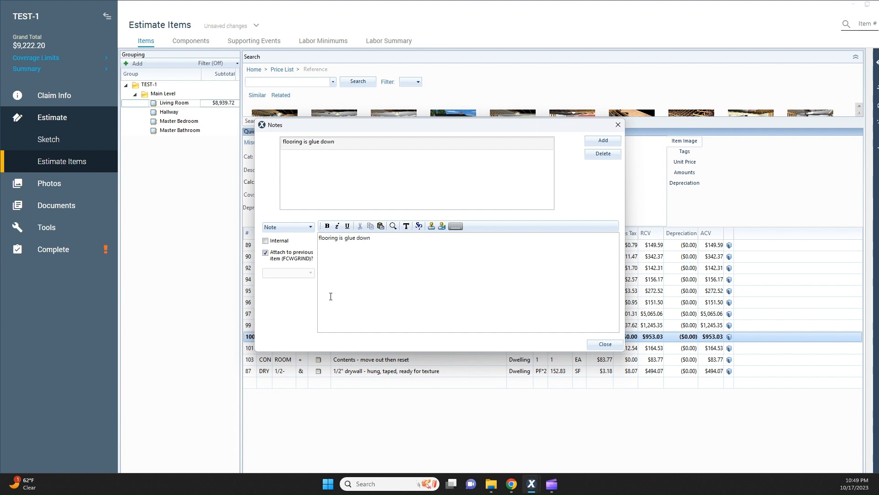
pyautogui.click(605, 343)
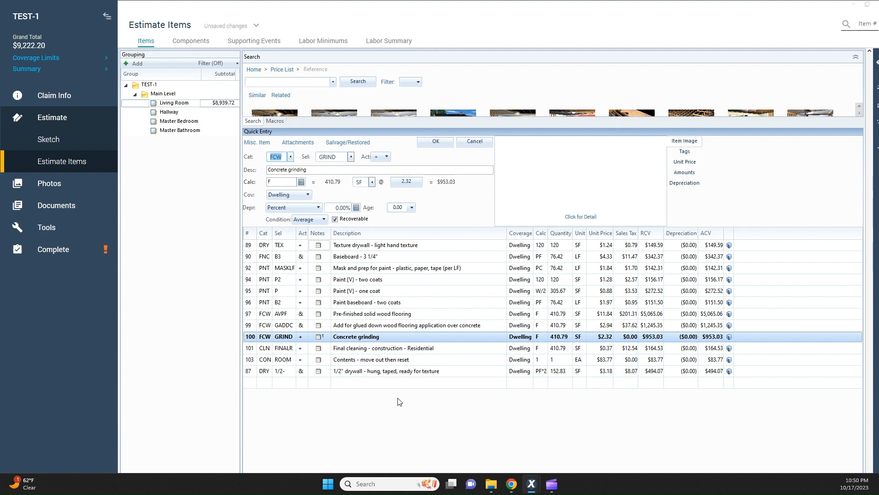
pyautogui.moveTo(300, 339)
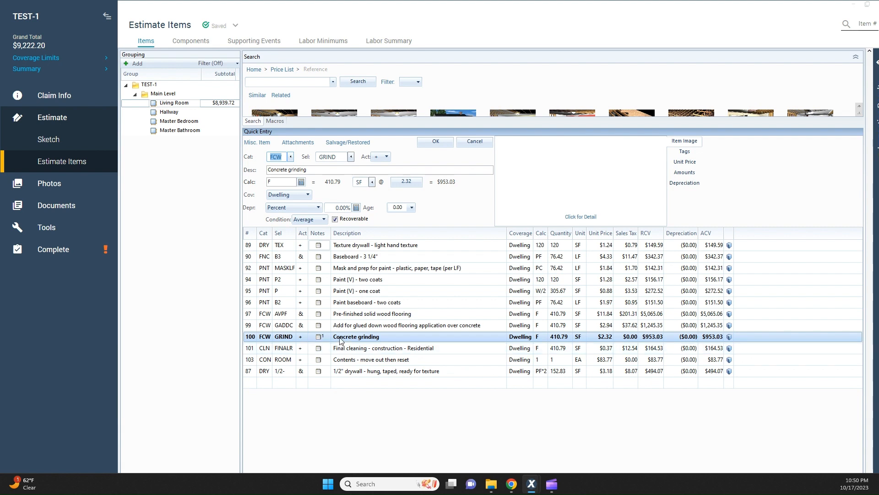
pyautogui.moveTo(358, 345)
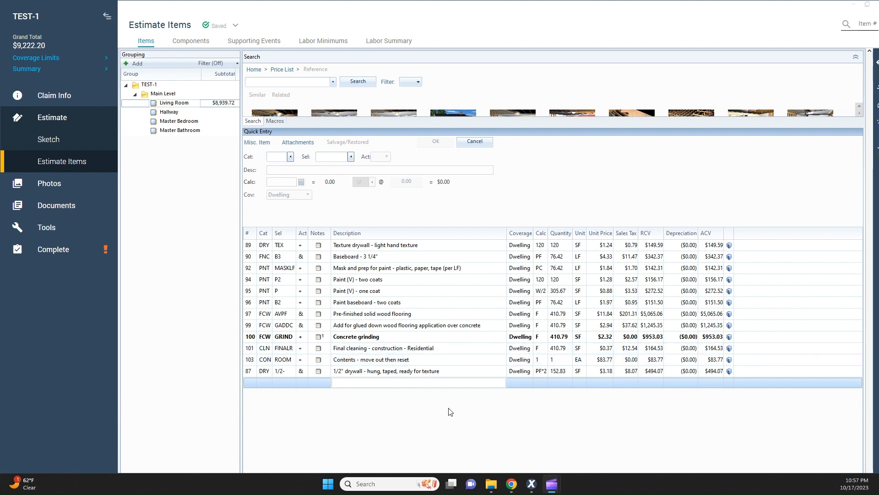
pyautogui.moveTo(418, 406)
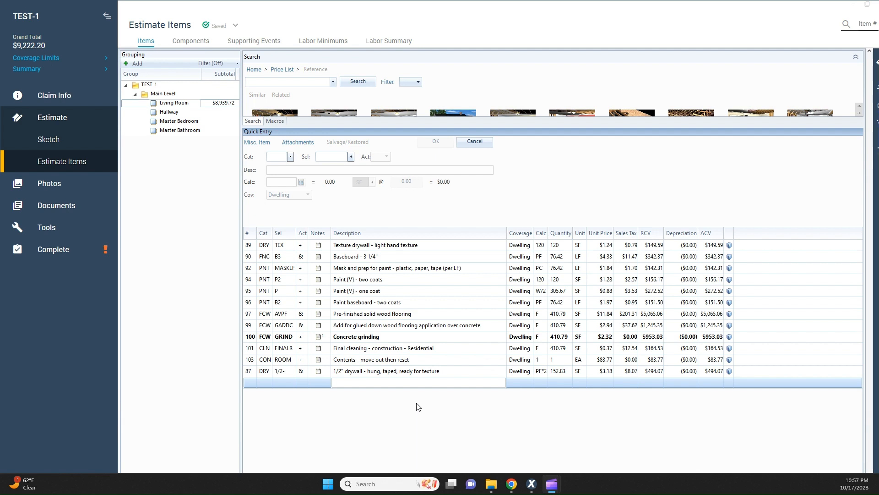
pyautogui.moveTo(414, 405)
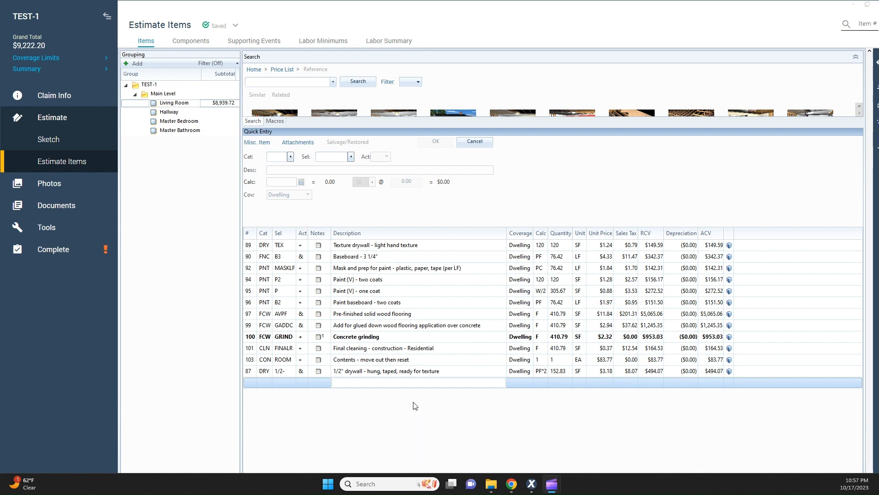
pyautogui.moveTo(410, 407)
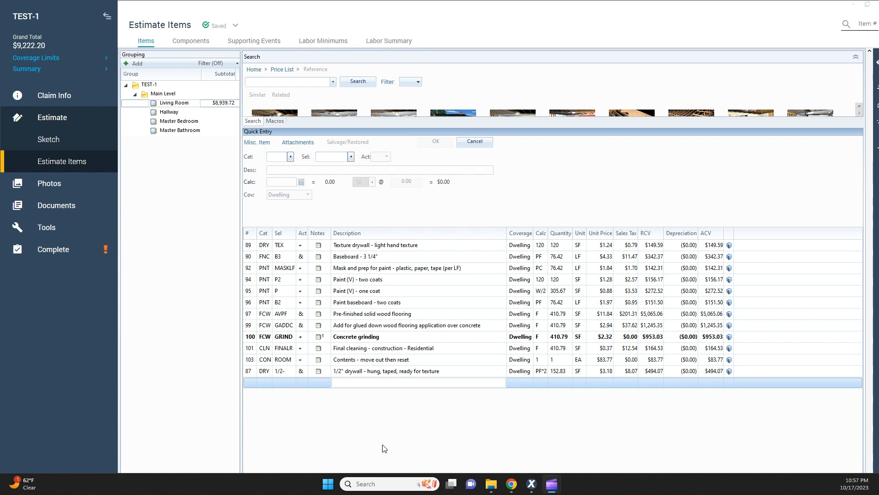
pyautogui.moveTo(453, 432)
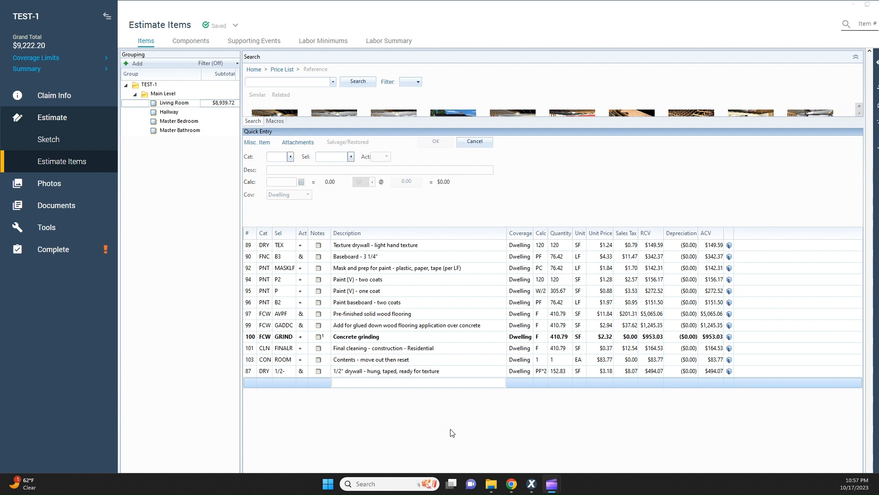
pyautogui.moveTo(456, 432)
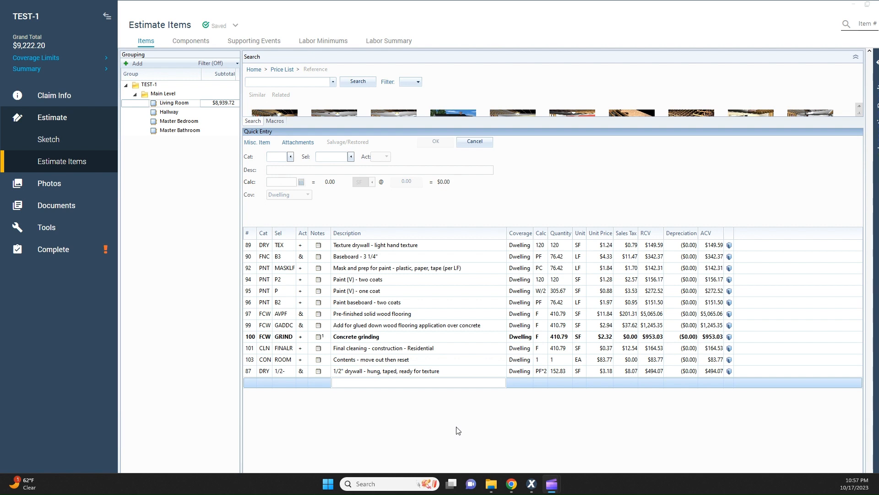
pyautogui.moveTo(455, 424)
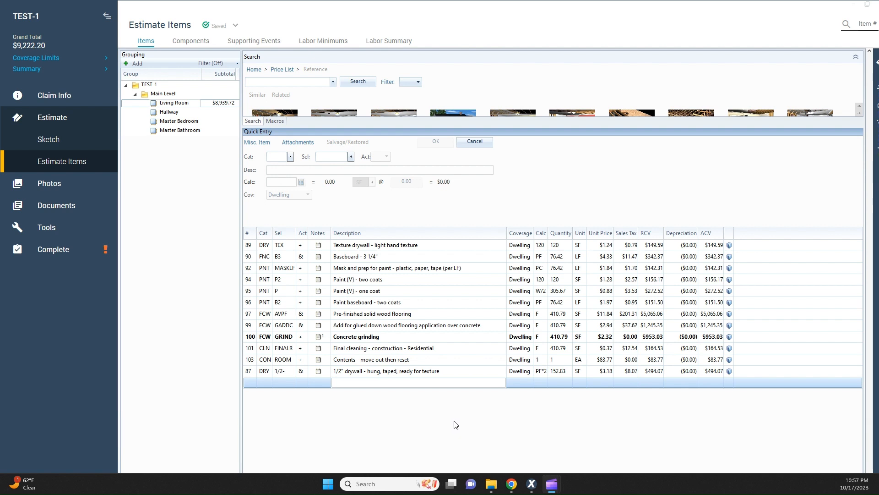
pyautogui.moveTo(614, 438)
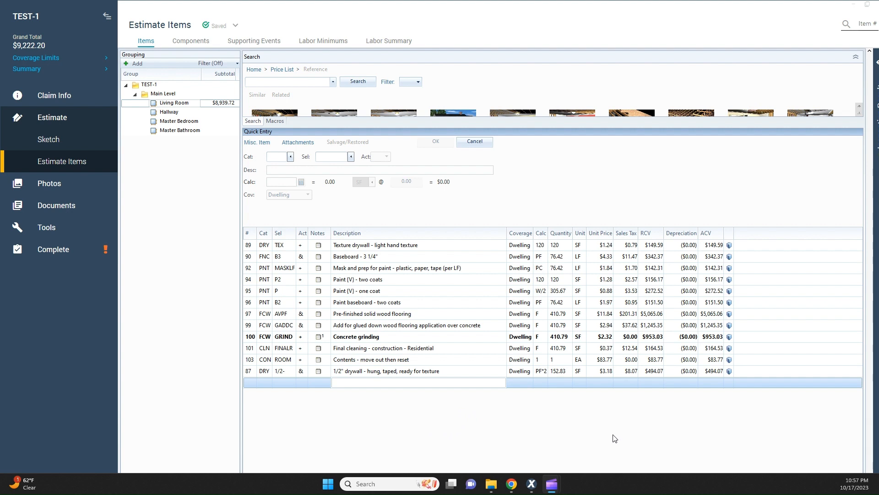
pyautogui.moveTo(563, 405)
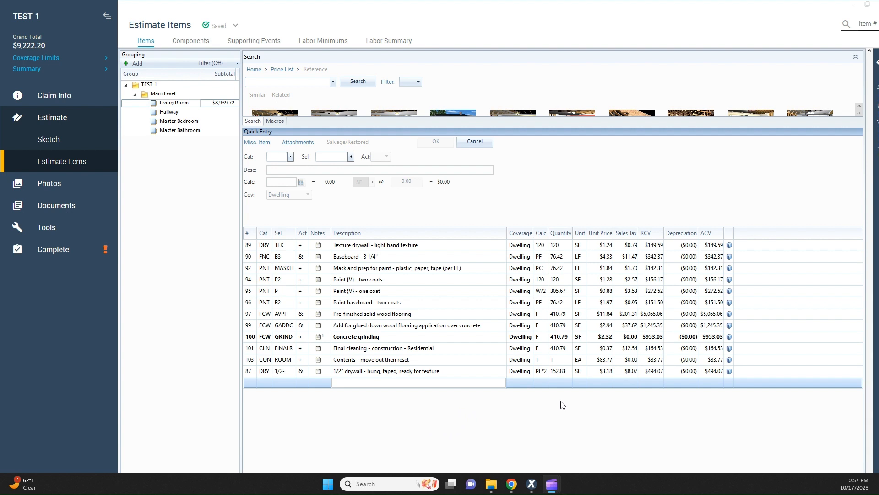
pyautogui.moveTo(558, 404)
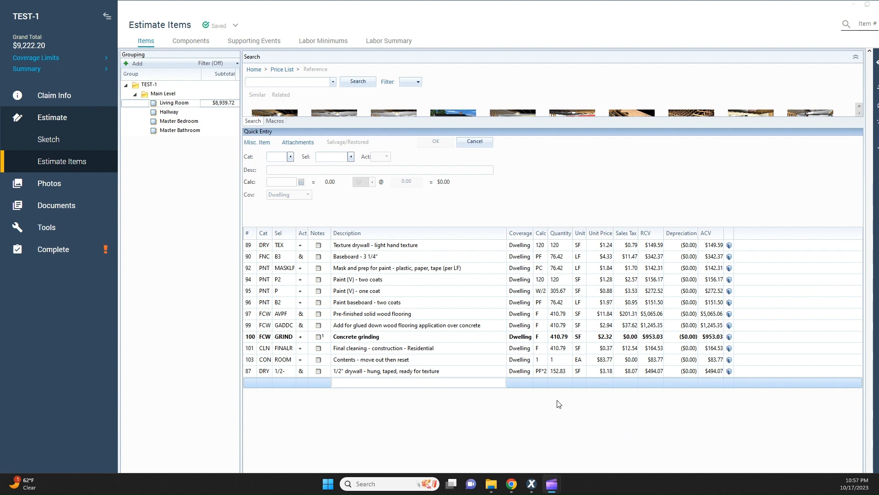
pyautogui.moveTo(433, 426)
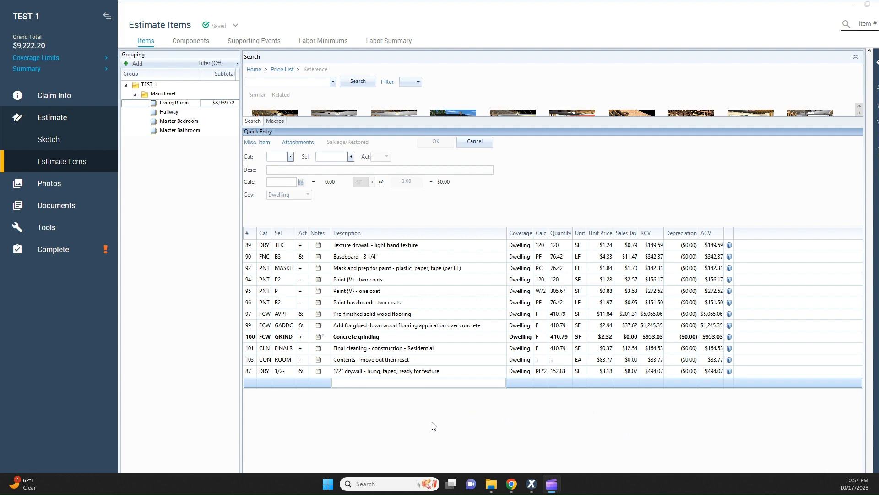
pyautogui.moveTo(472, 413)
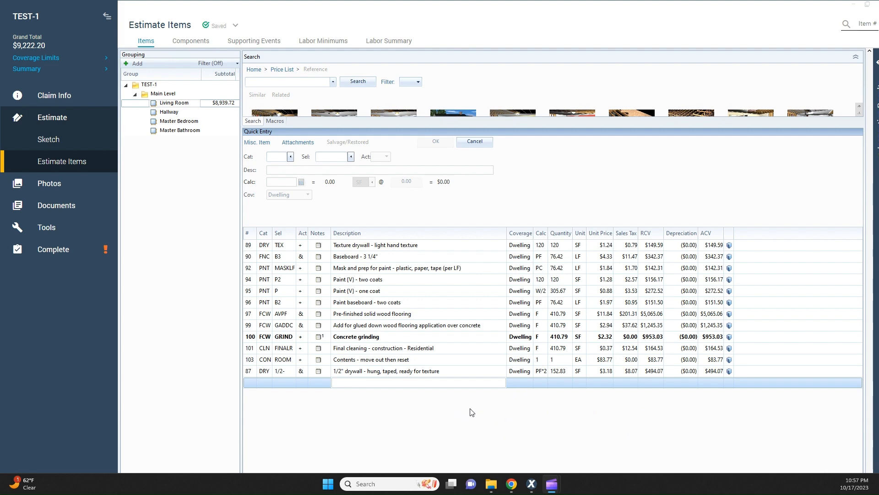